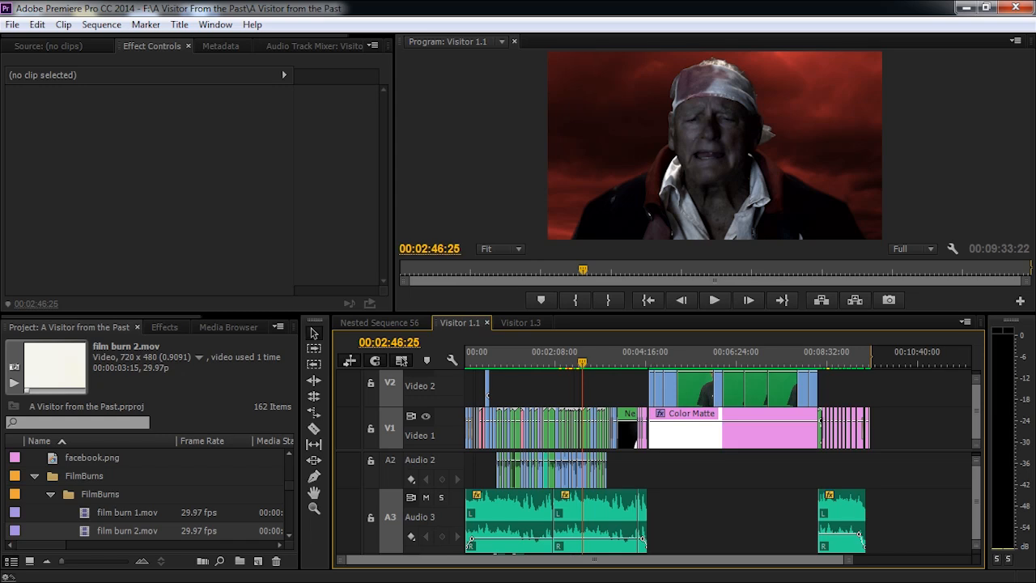
{"action": "mouse_move", "coordinate": [225, 230]}
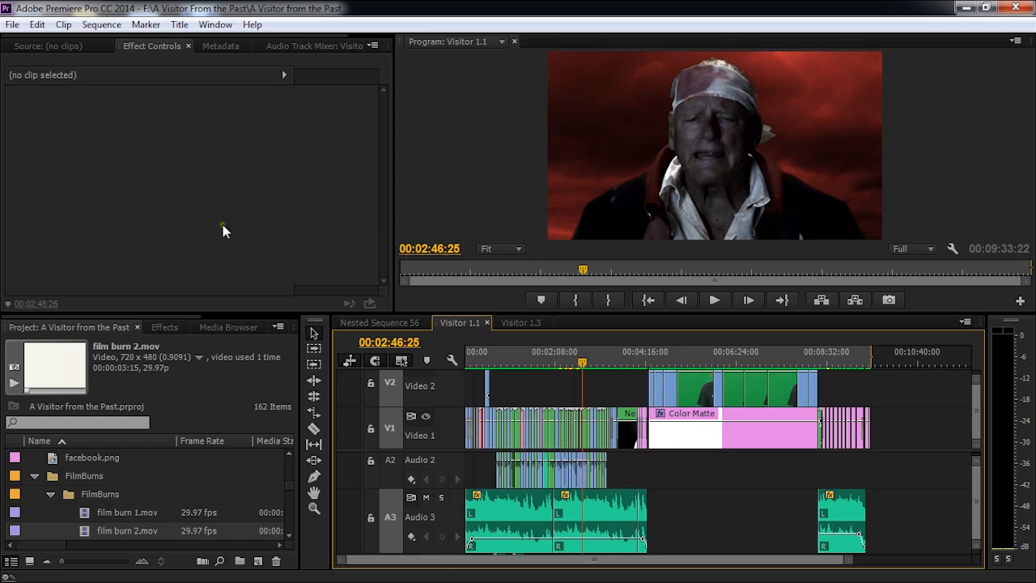
{"action": "mouse_move", "coordinate": [233, 259]}
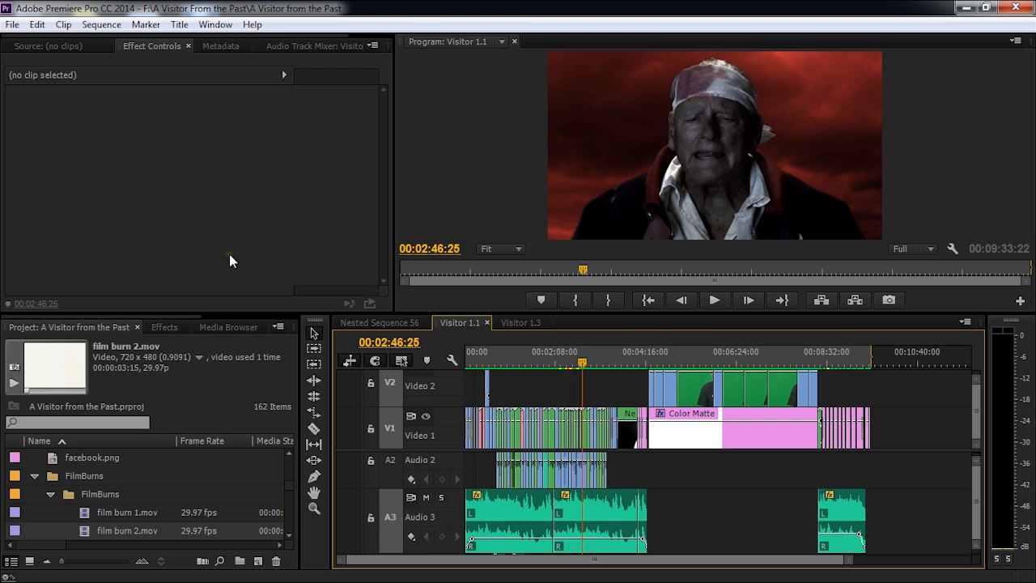
{"action": "mouse_move", "coordinate": [233, 225]}
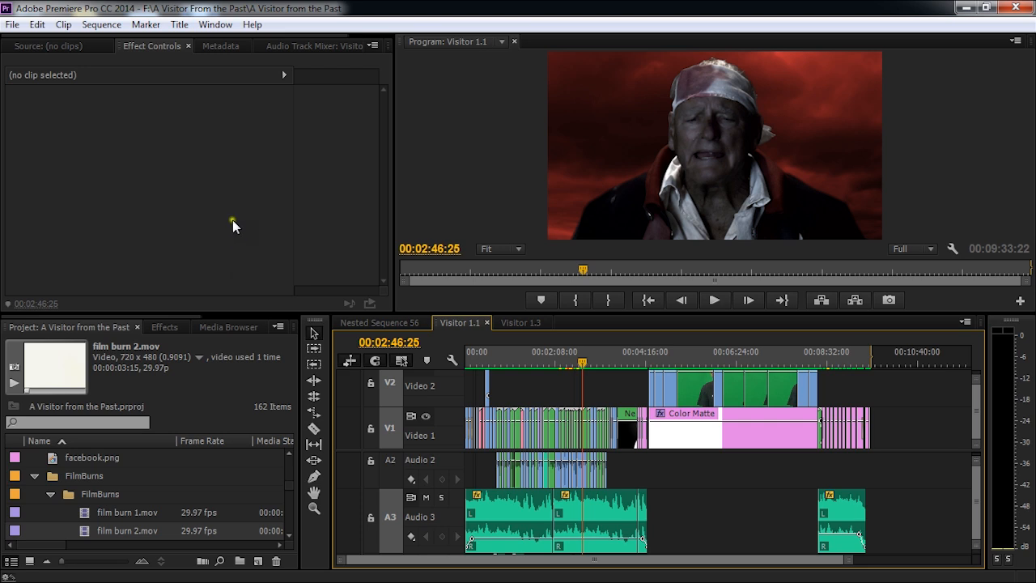
{"action": "mouse_move", "coordinate": [220, 51]}
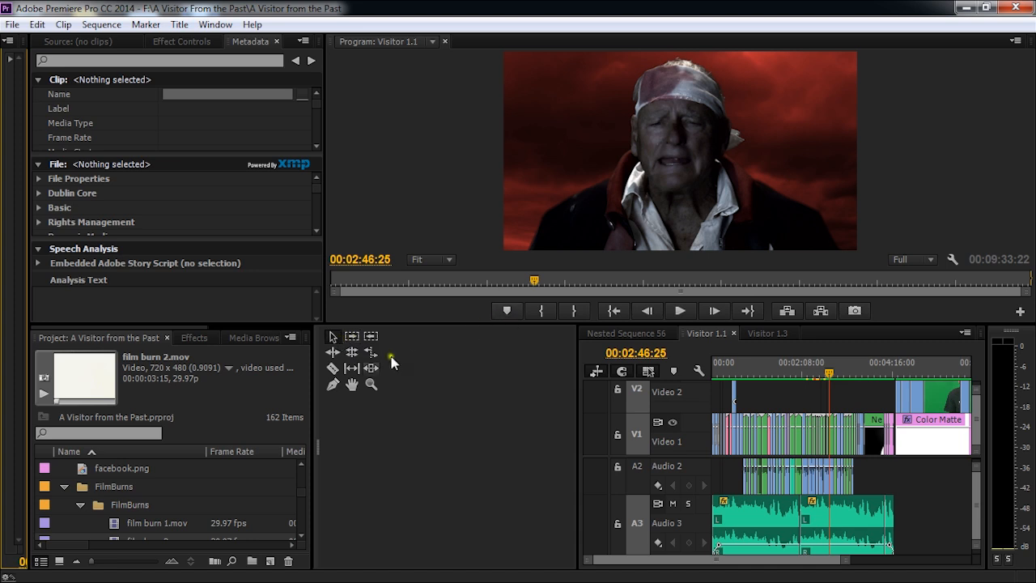
{"action": "mouse_move", "coordinate": [310, 453]}
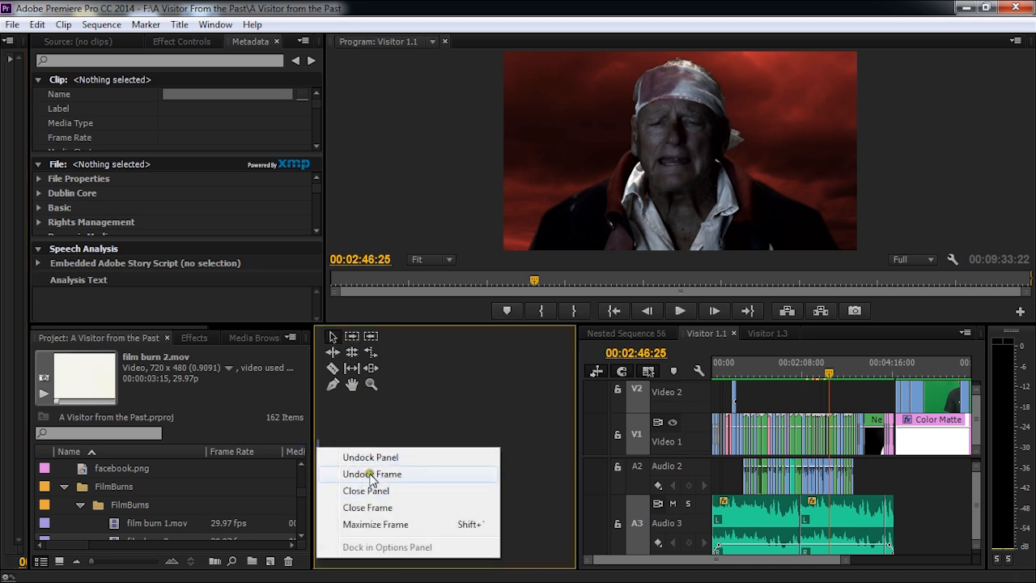
Step: Close the Tools panel and scroll the timeline tracks down to reveal the Master track
{"action": "left_click", "coordinate": [366, 491]}
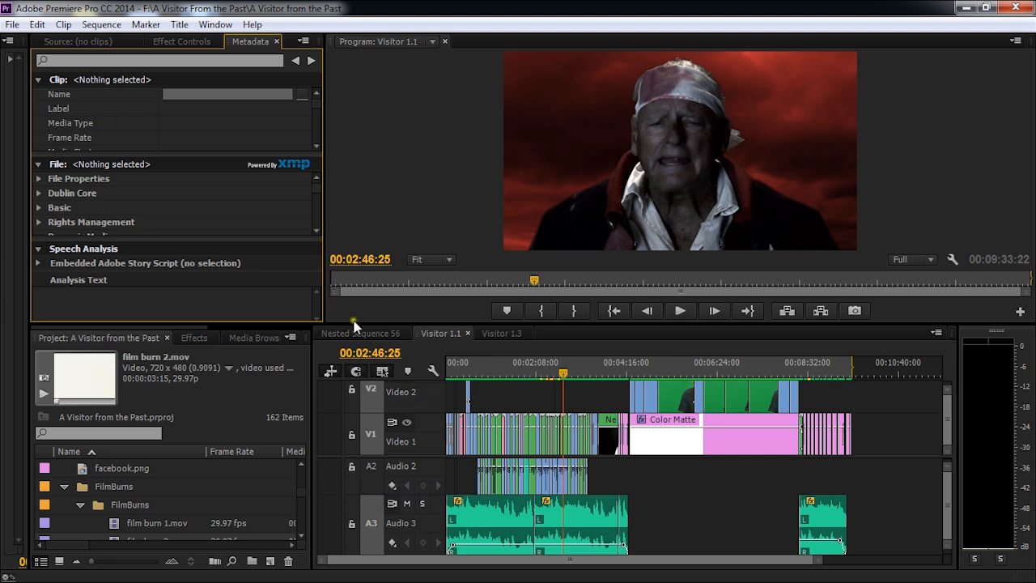
{"action": "mouse_move", "coordinate": [1001, 338]}
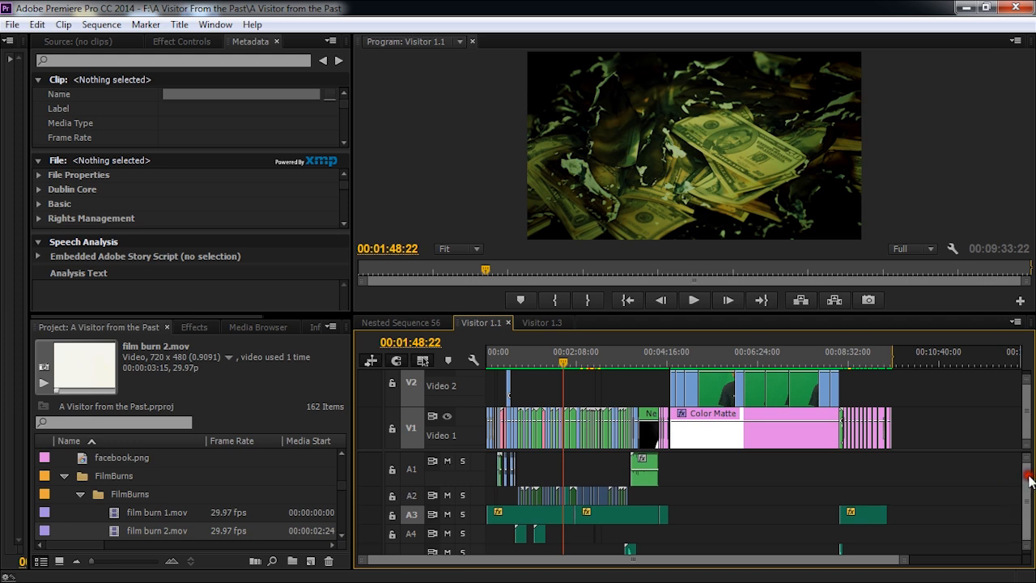
{"action": "scroll", "scroll_direction": "down", "scroll_amount": 3}
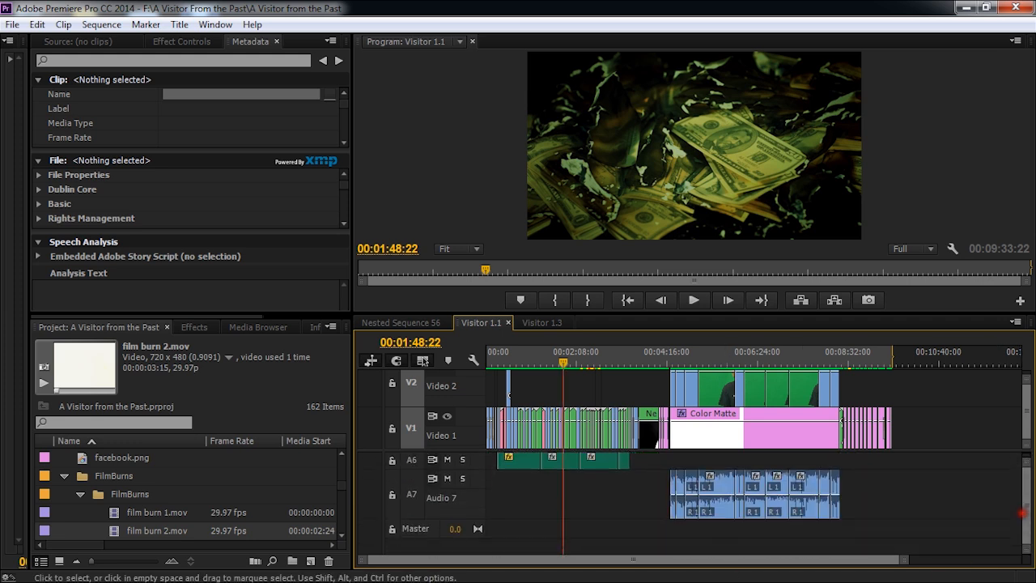
{"action": "scroll", "scroll_direction": "down", "scroll_amount": 3}
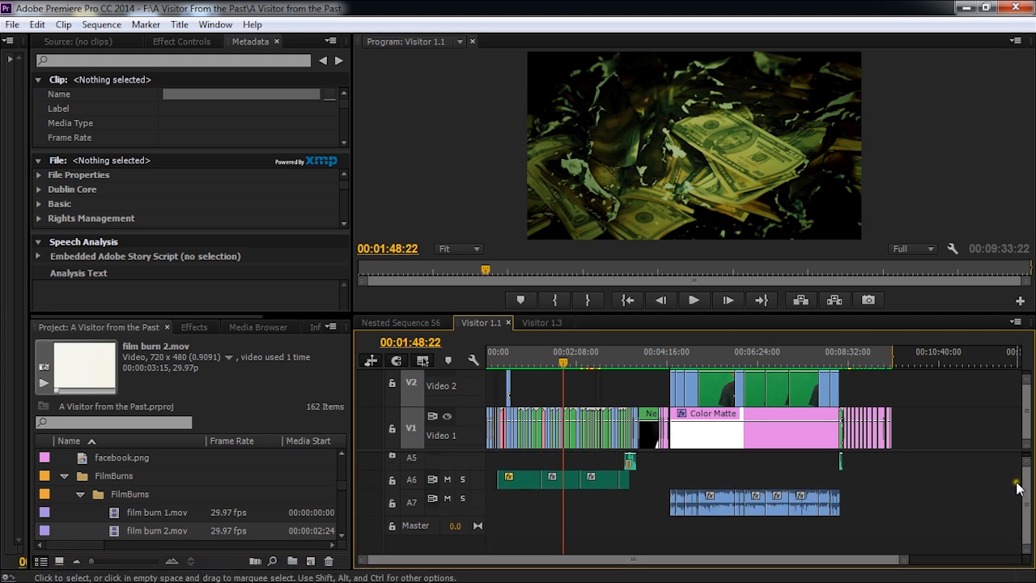
{"action": "scroll", "scroll_direction": "down", "scroll_amount": 3}
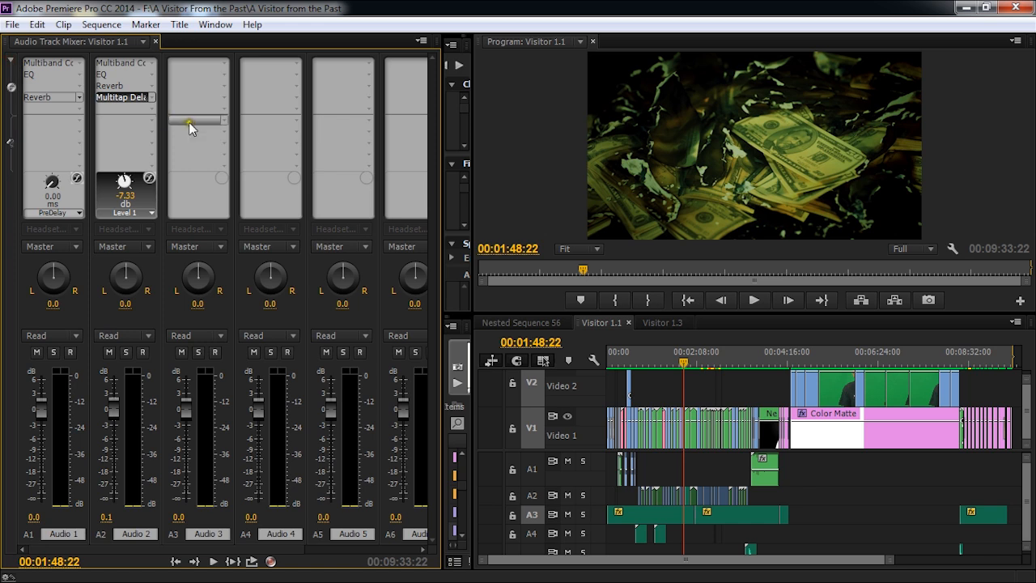
{"action": "mouse_move", "coordinate": [137, 87]}
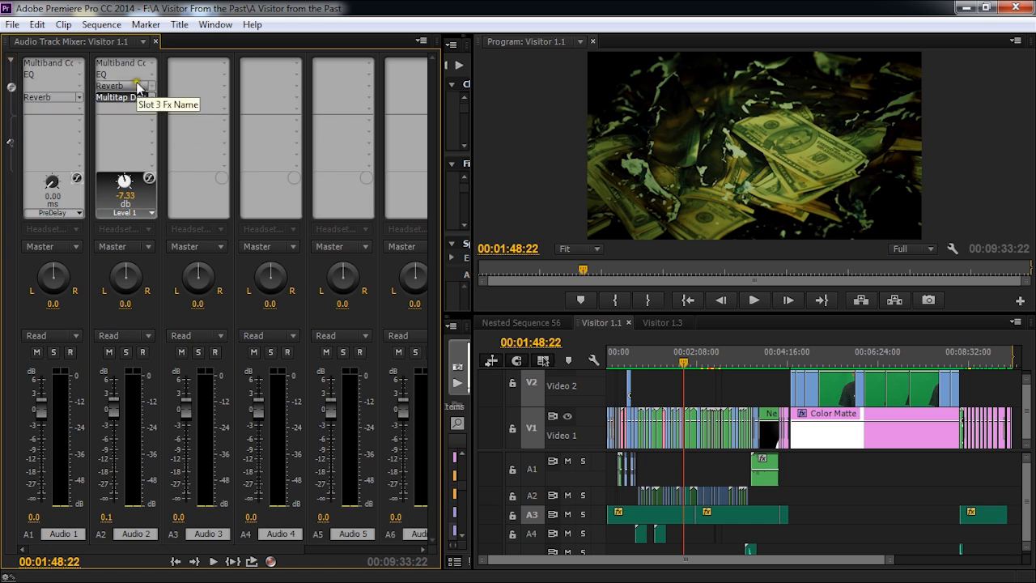
{"action": "mouse_move", "coordinate": [58, 67]}
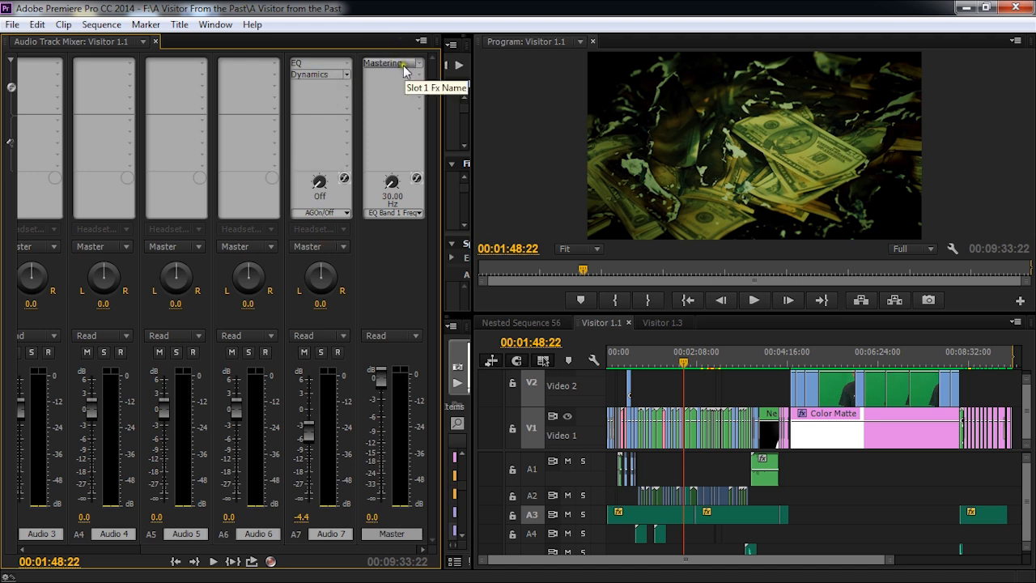
Step: Clear the existing mastering effect from the Master track's Slot 1 in the Audio Track Mixer
{"action": "left_click", "coordinate": [417, 63]}
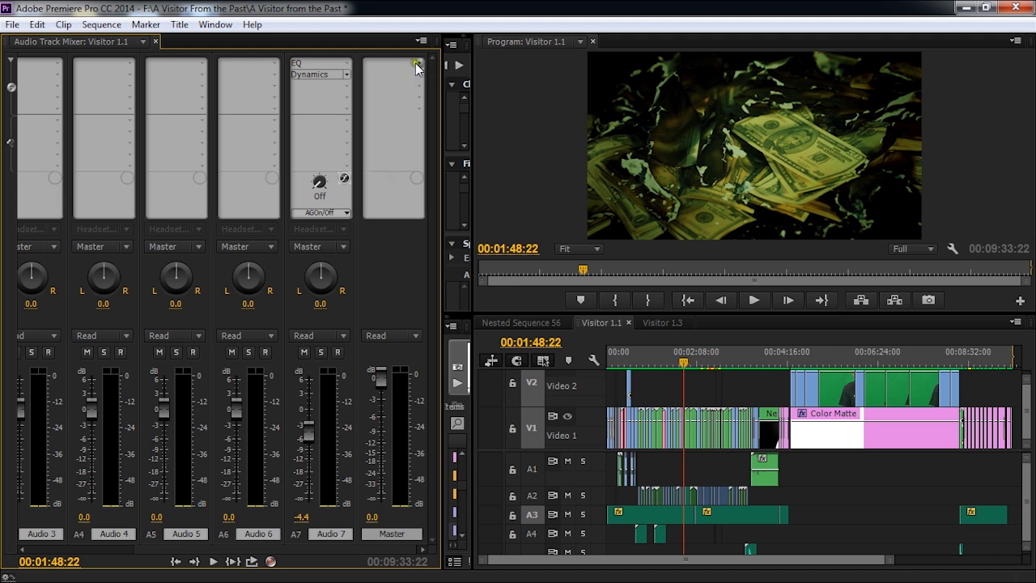
{"action": "mouse_move", "coordinate": [418, 65]}
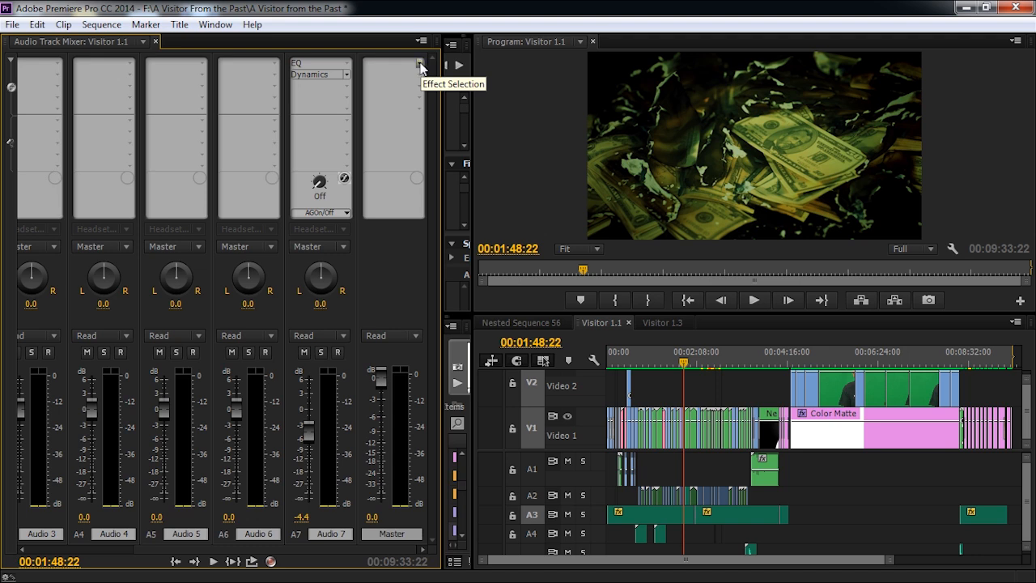
Step: Apply Special > Mastering to the Master track's effect slot, loading the Bright Hype preset
{"action": "left_click", "coordinate": [421, 65]}
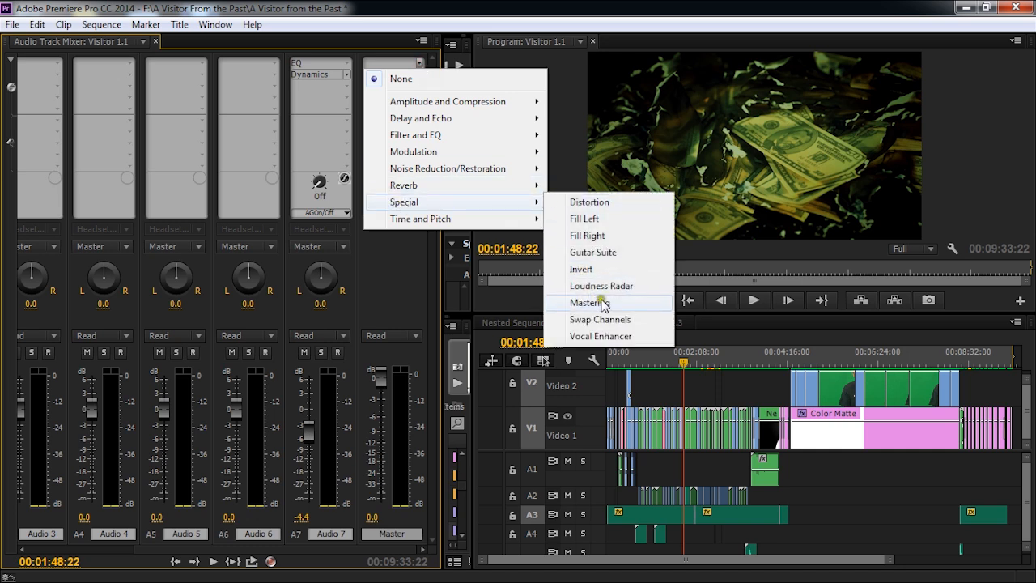
{"action": "left_click", "coordinate": [588, 303]}
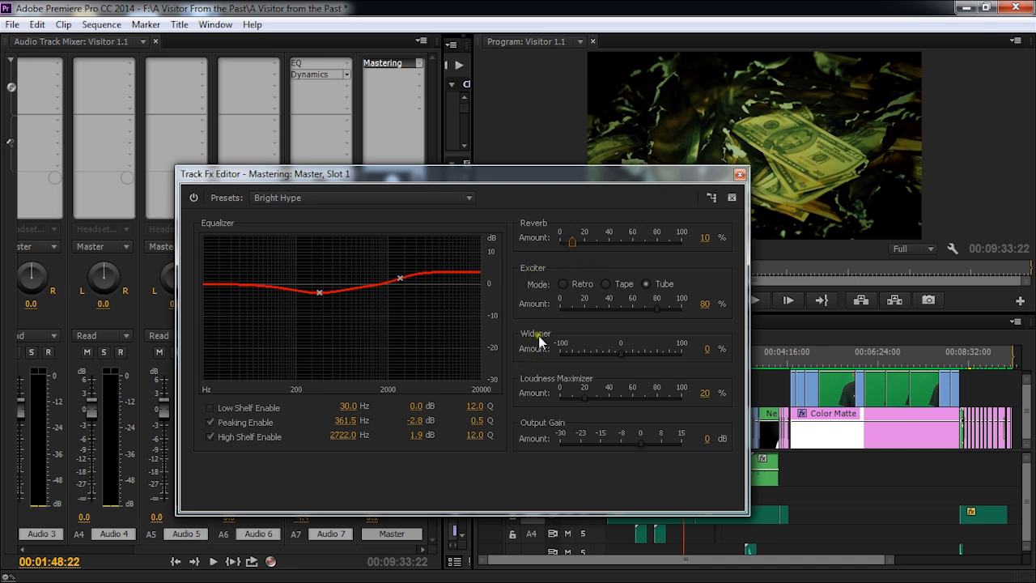
{"action": "mouse_move", "coordinate": [540, 381]}
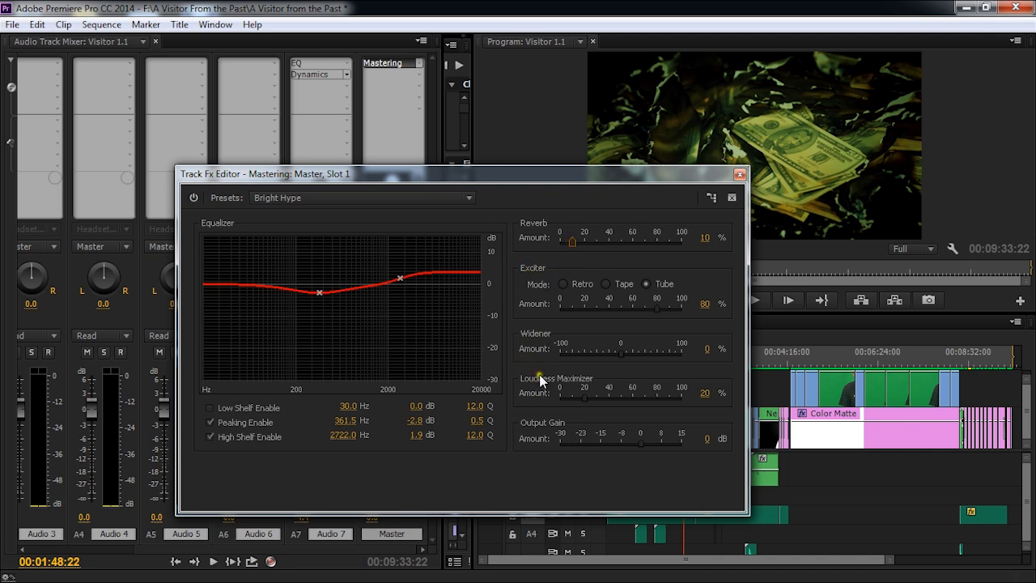
{"action": "mouse_move", "coordinate": [544, 437]}
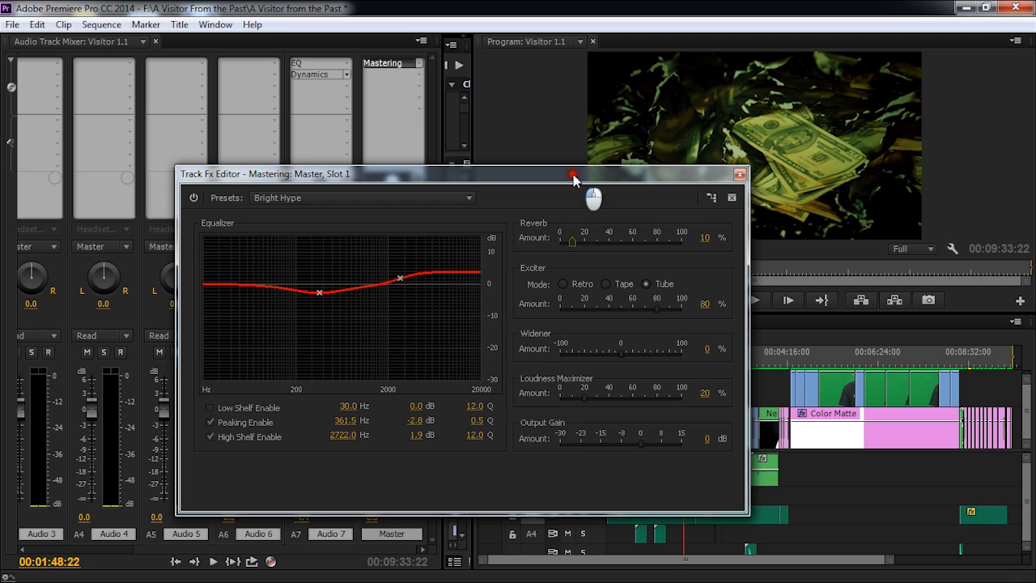
Step: Disable the Mastering EQ's low shelf band and move the peaking band near 365 Hz, −2.7 dB
{"action": "left_click_drag", "start_coordinate": [573, 175], "coordinate": [567, 152]}
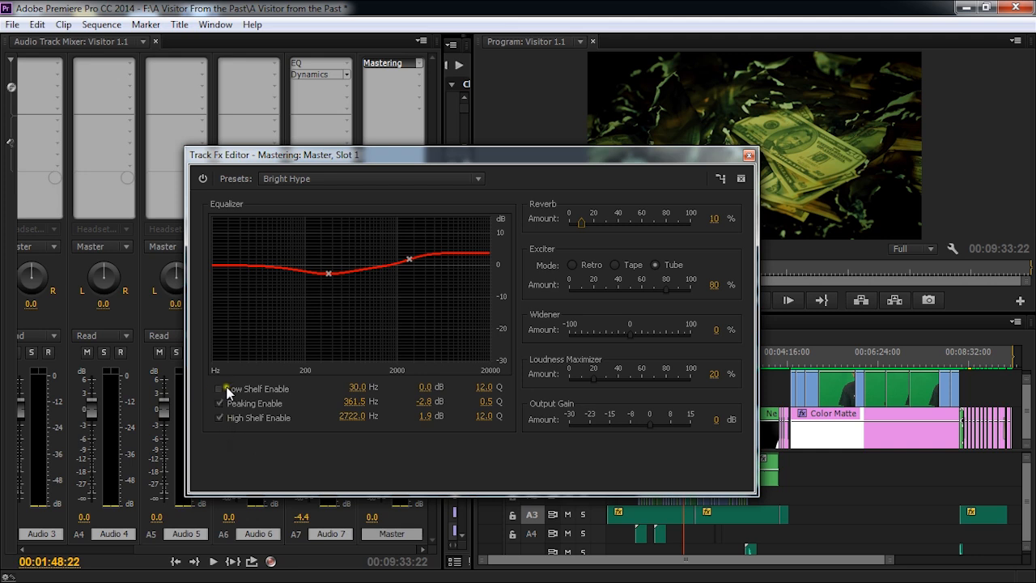
{"action": "left_click", "coordinate": [219, 389]}
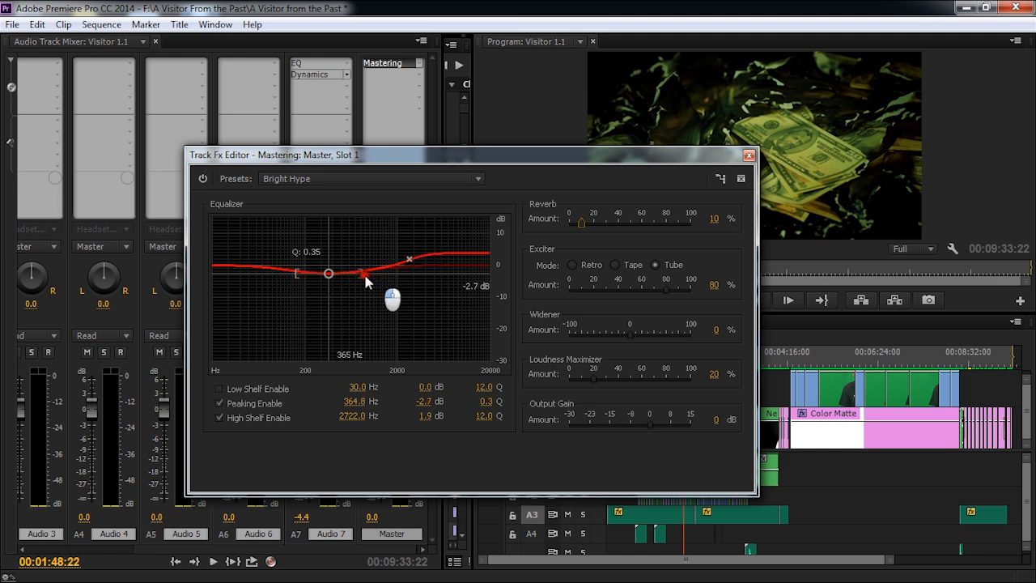
{"action": "left_click_drag", "start_coordinate": [392, 300], "coordinate": [372, 305]}
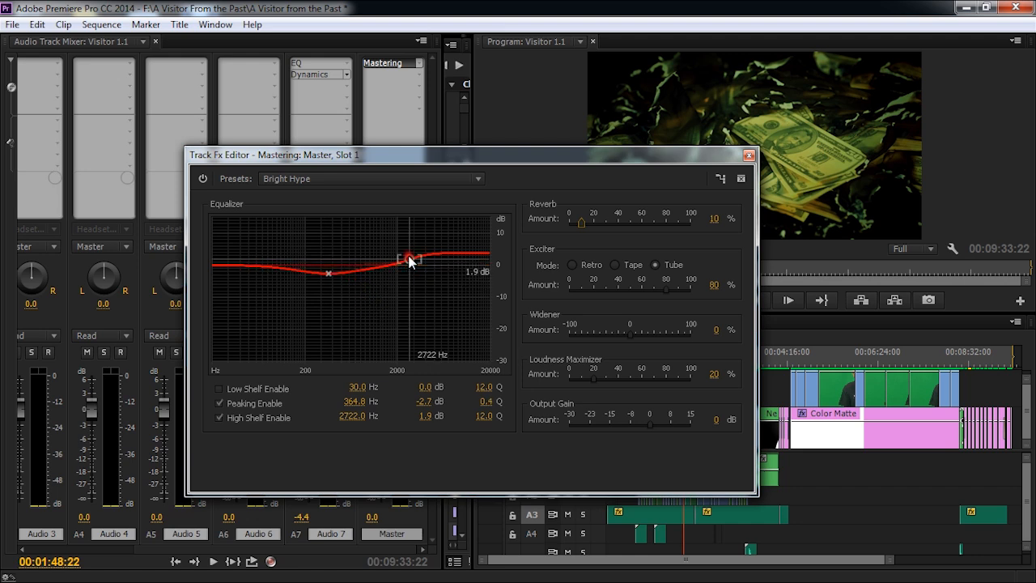
{"action": "mouse_move", "coordinate": [285, 293]}
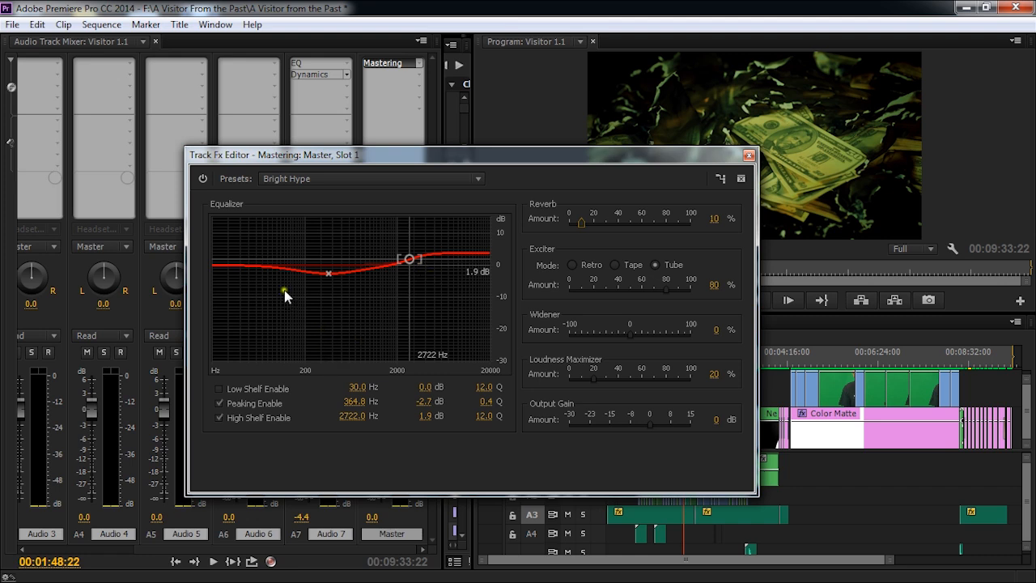
{"action": "mouse_move", "coordinate": [298, 322]}
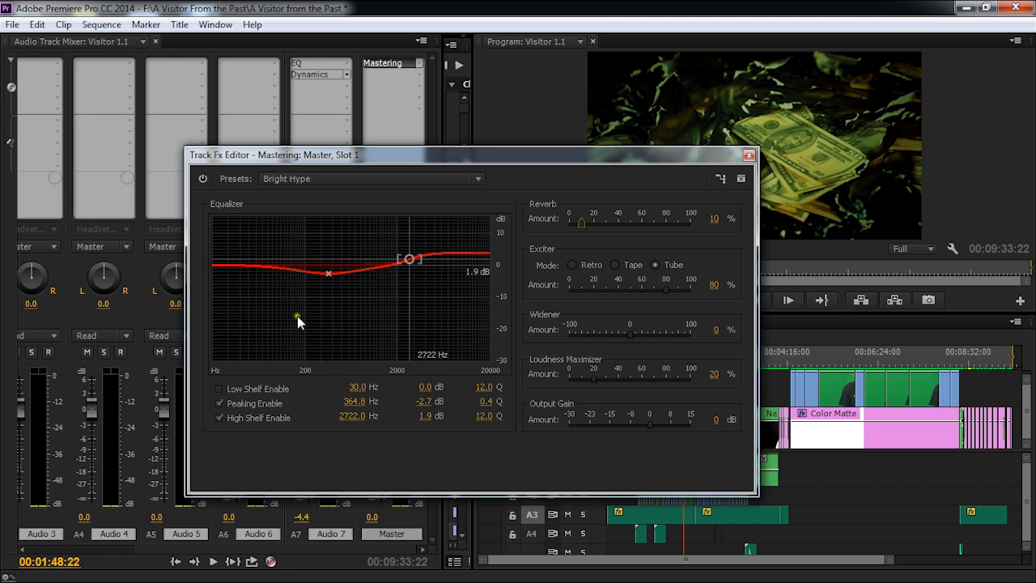
{"action": "mouse_move", "coordinate": [623, 213]}
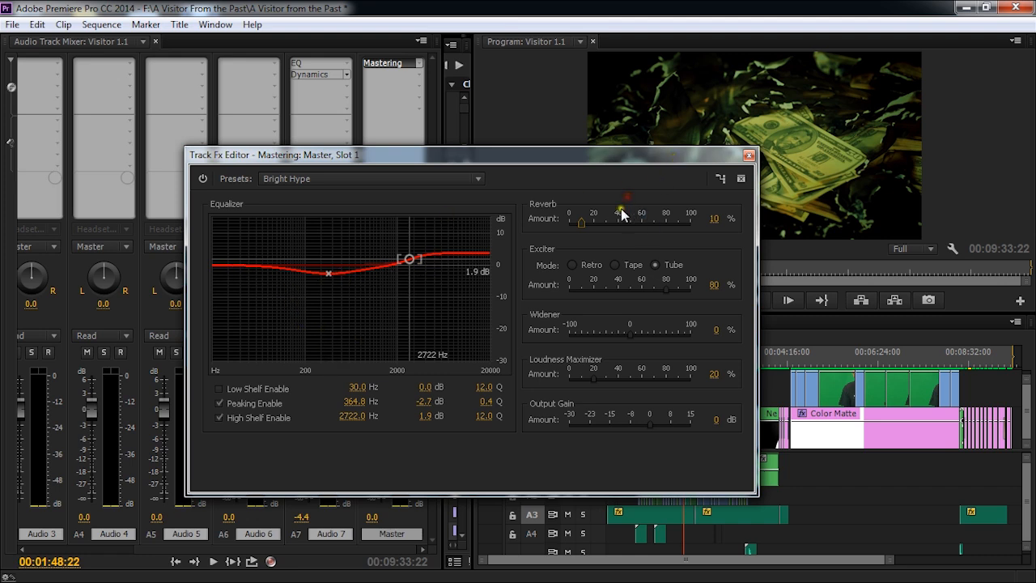
Step: Reduce the reverb to 0% and set the exciter amount to 20% in Tube mode
{"action": "left_click_drag", "start_coordinate": [618, 220], "coordinate": [570, 221]}
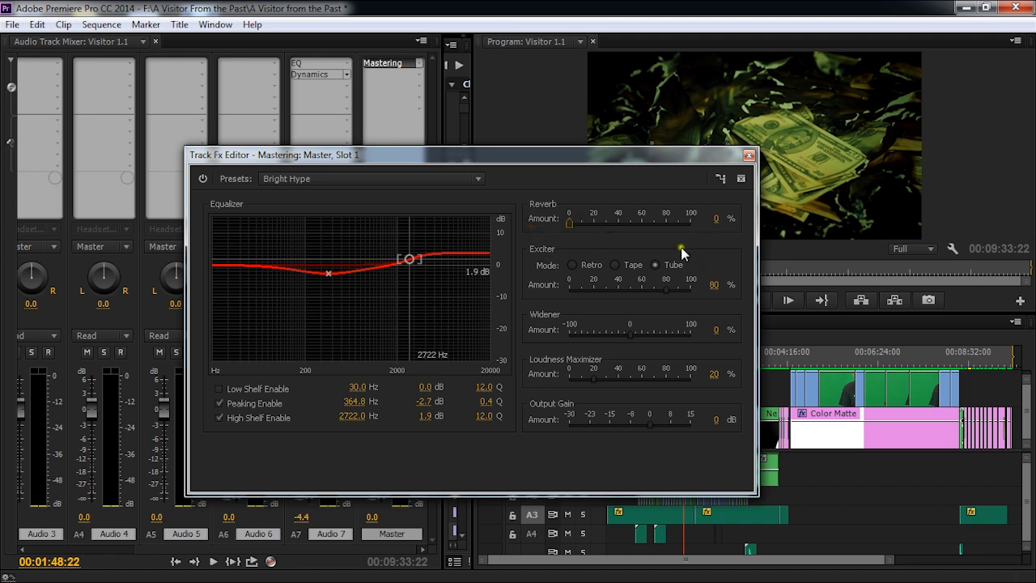
{"action": "mouse_move", "coordinate": [647, 269]}
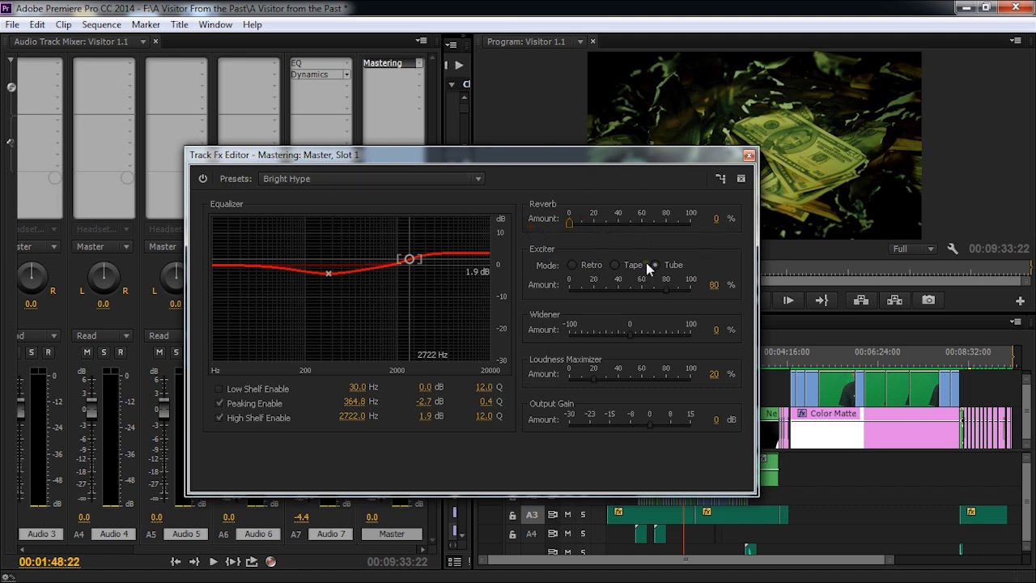
{"action": "left_click", "coordinate": [654, 266]}
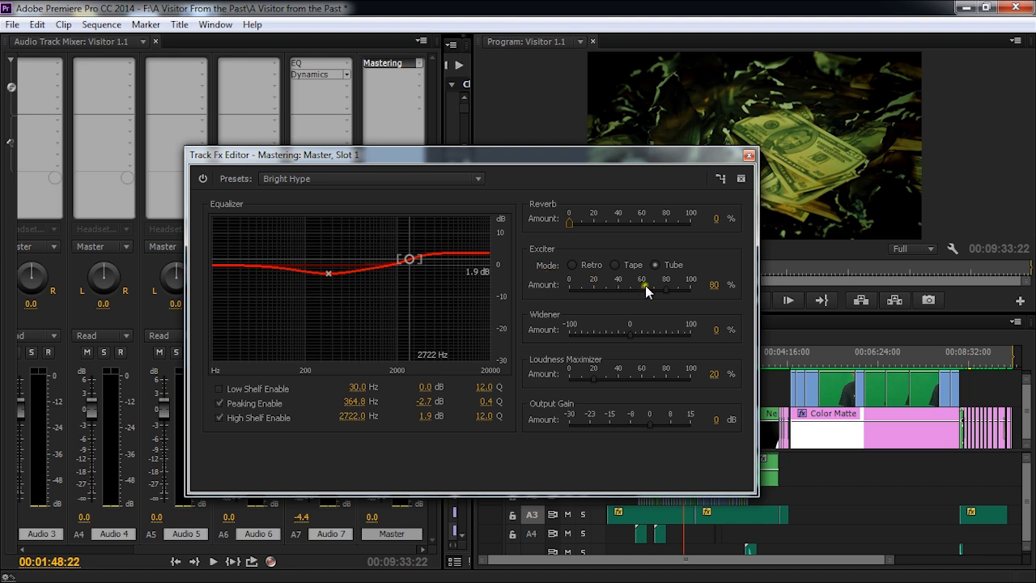
{"action": "mouse_move", "coordinate": [670, 295]}
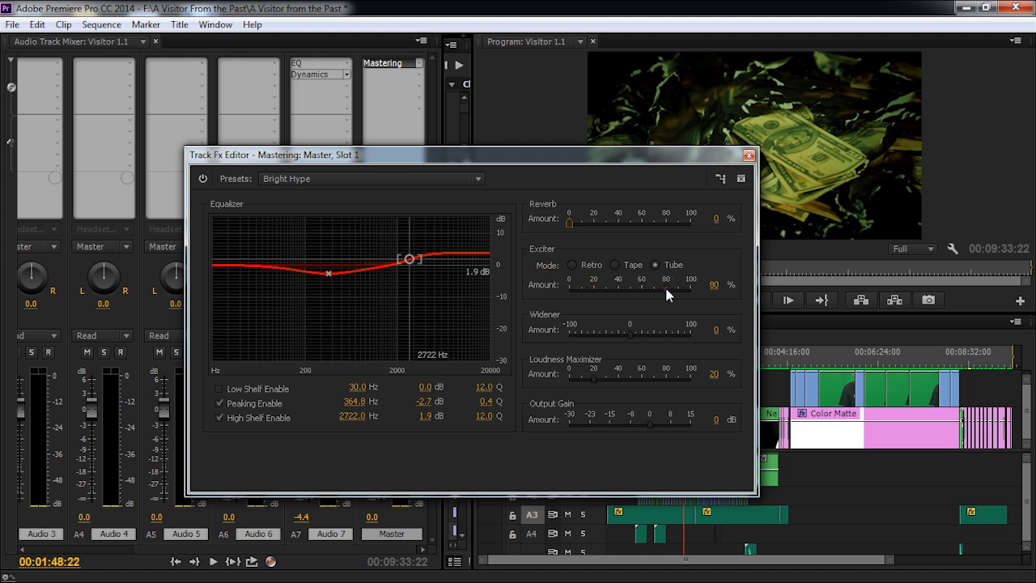
{"action": "mouse_move", "coordinate": [713, 272]}
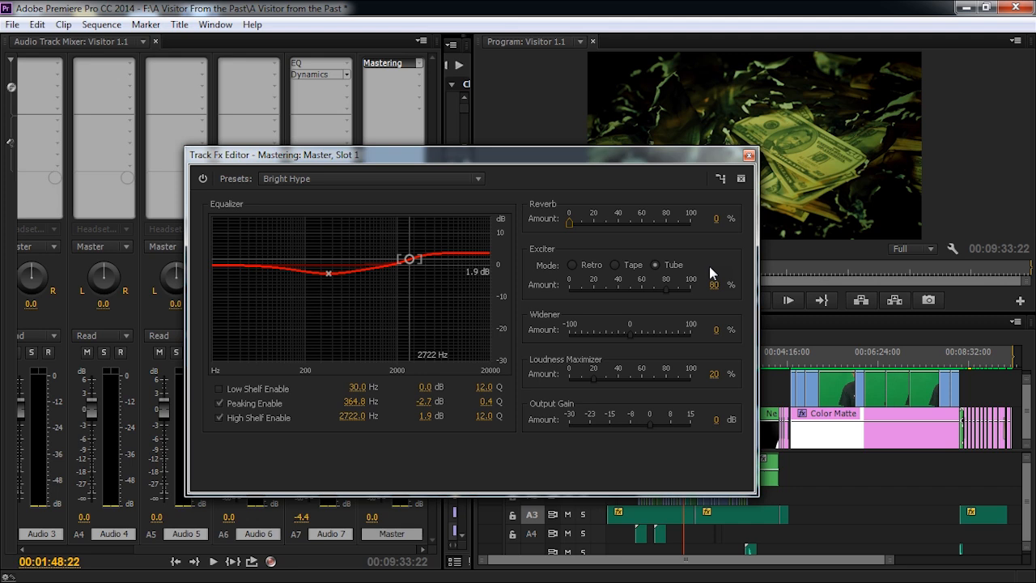
{"action": "mouse_move", "coordinate": [716, 251]}
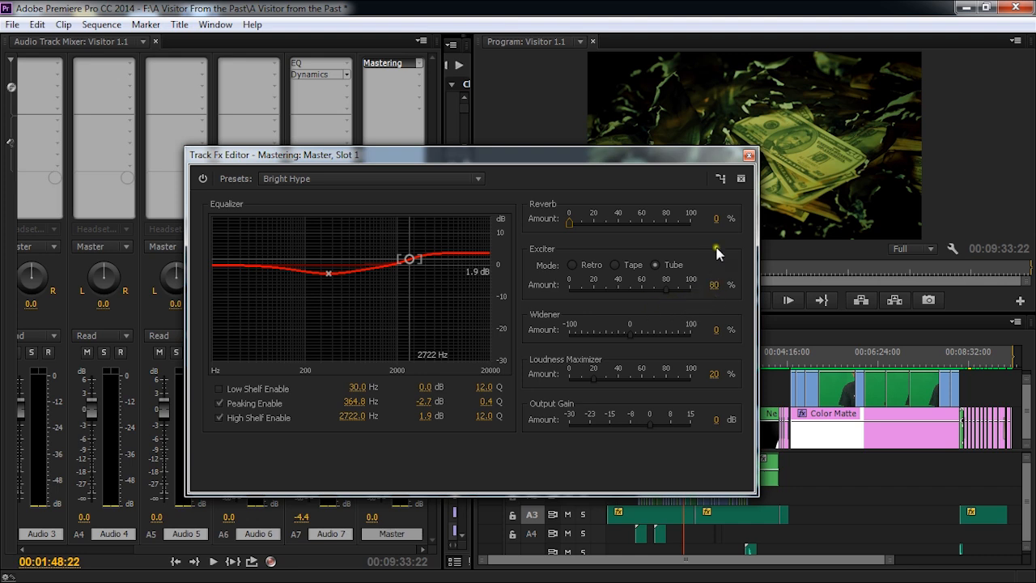
{"action": "mouse_move", "coordinate": [720, 259]}
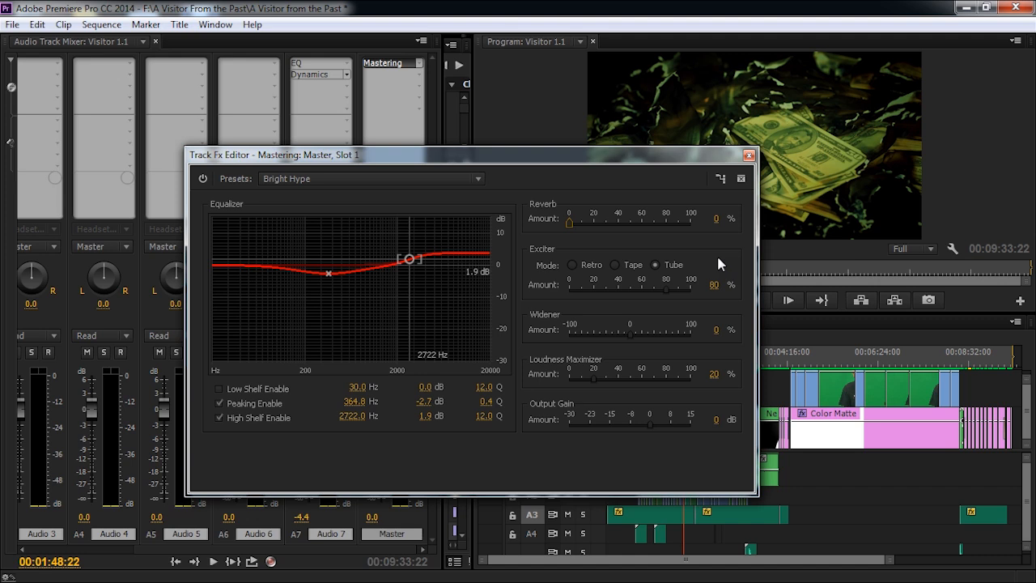
{"action": "mouse_move", "coordinate": [699, 292]}
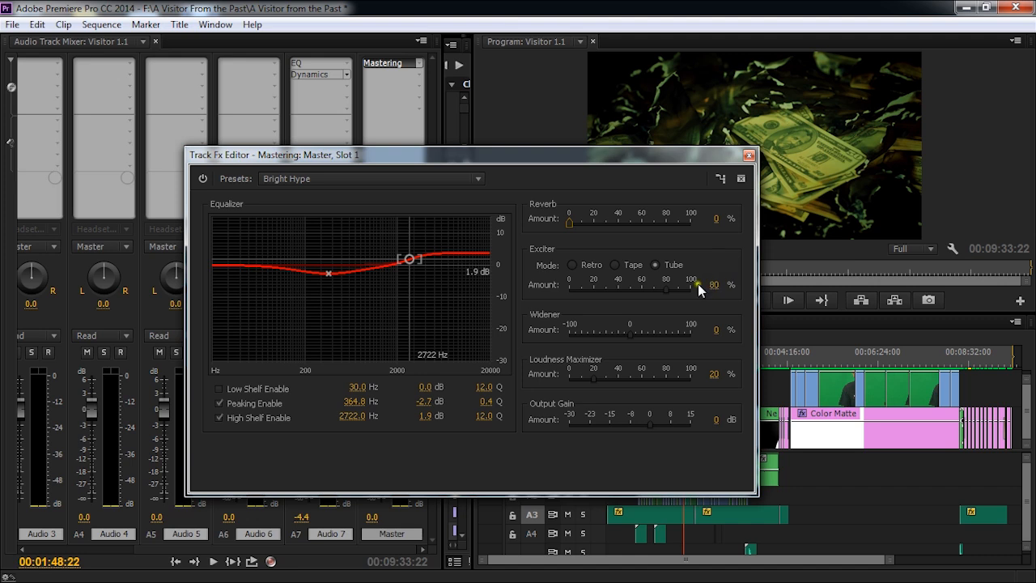
{"action": "left_click_drag", "start_coordinate": [695, 285], "coordinate": [665, 290]}
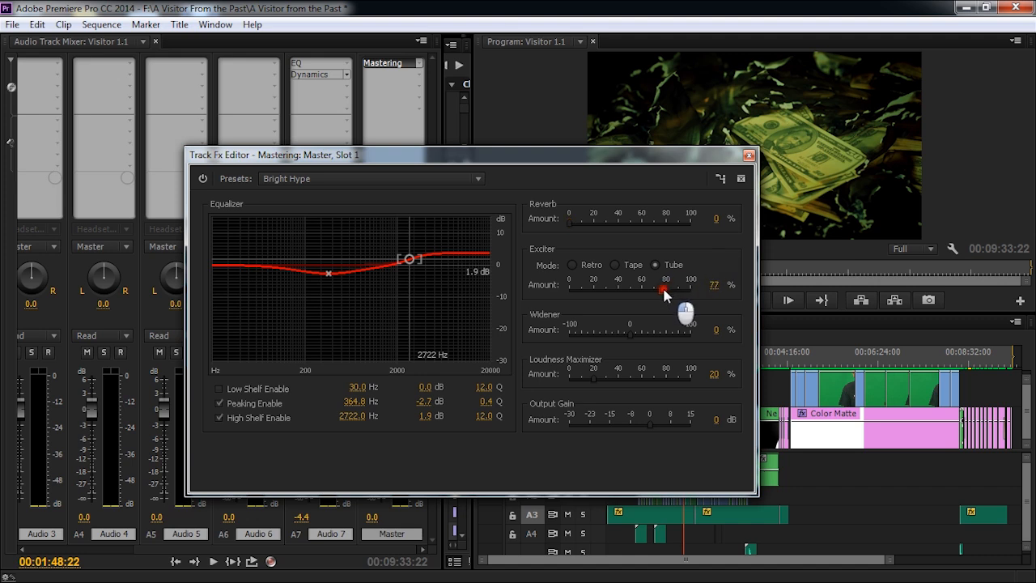
{"action": "left_click_drag", "start_coordinate": [664, 288], "coordinate": [595, 288]}
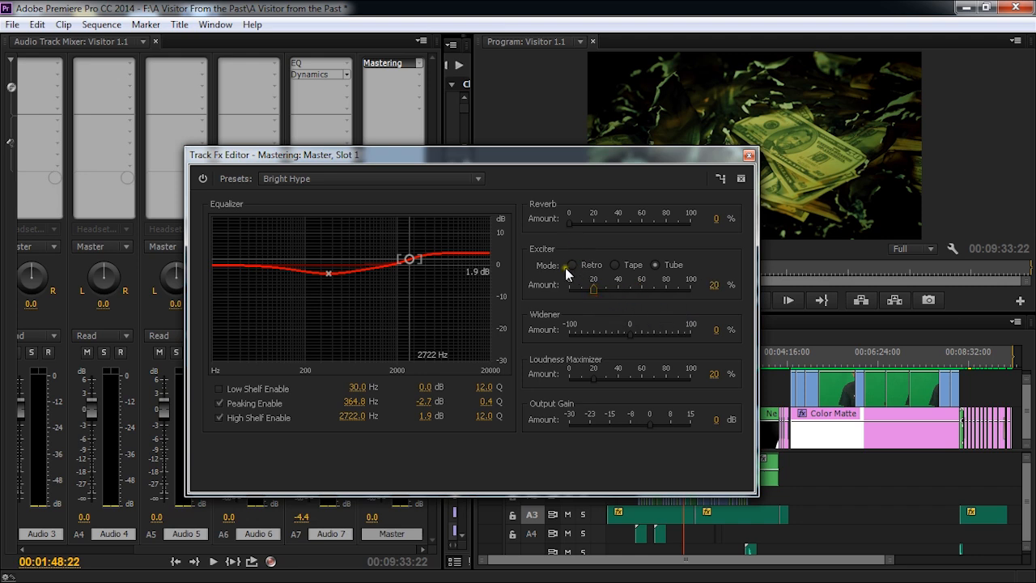
{"action": "left_click", "coordinate": [615, 266]}
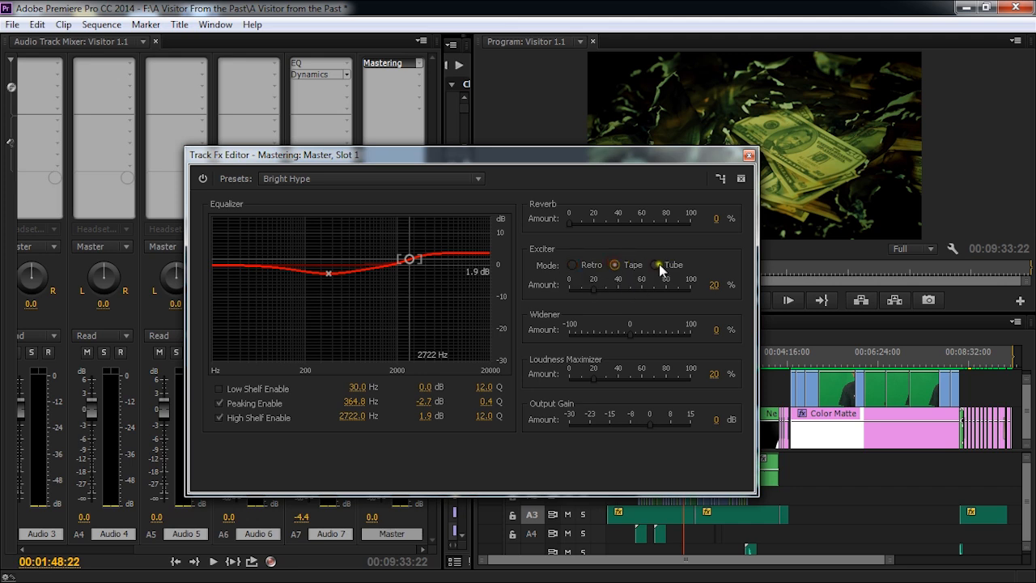
{"action": "left_click", "coordinate": [657, 266]}
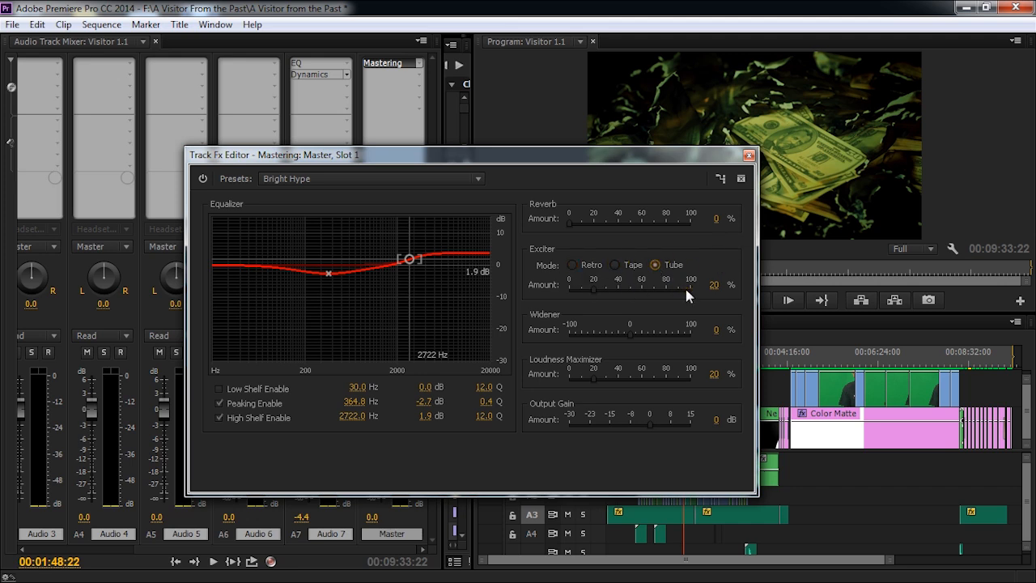
{"action": "mouse_move", "coordinate": [572, 381]}
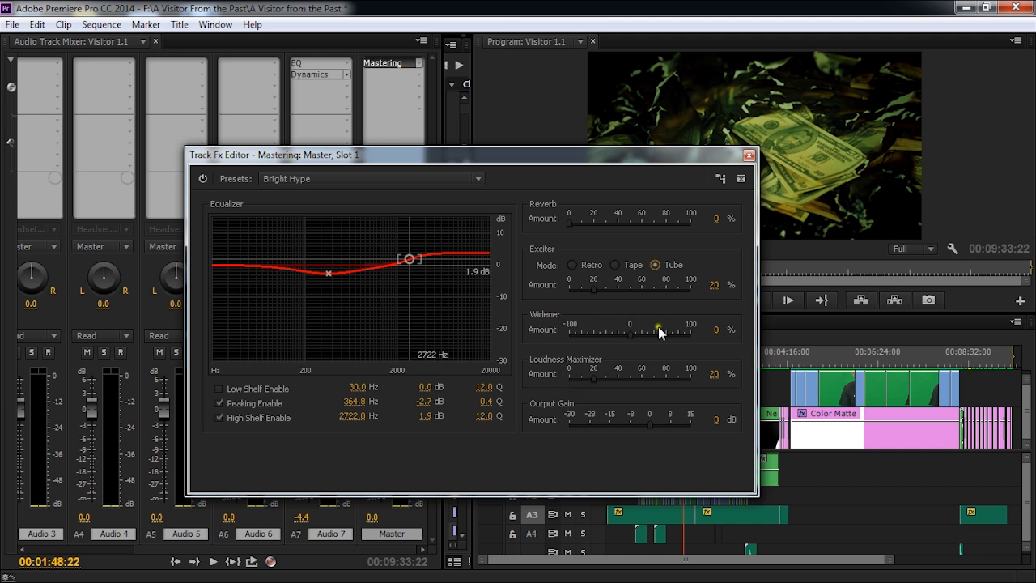
{"action": "mouse_move", "coordinate": [540, 363]}
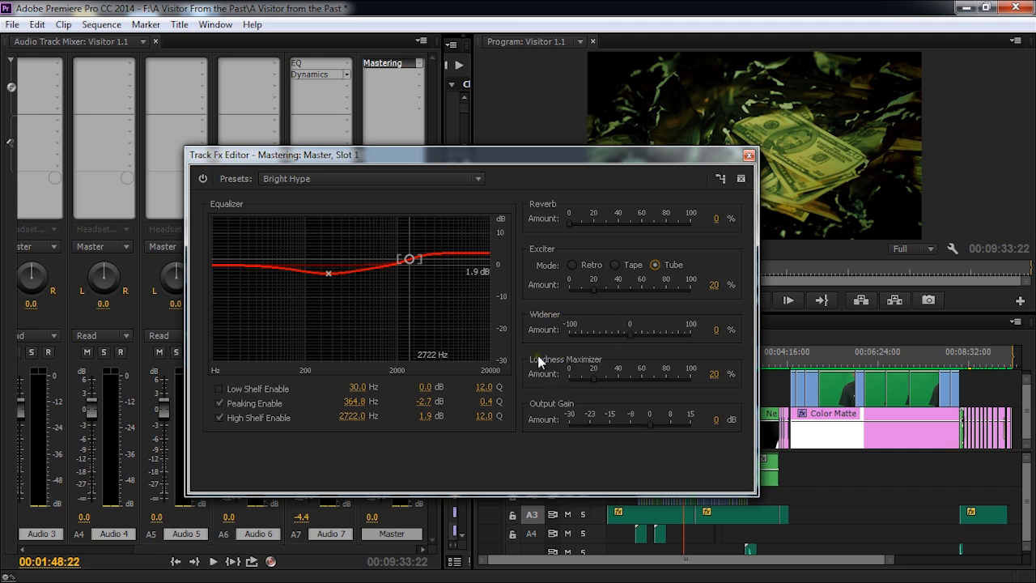
{"action": "mouse_move", "coordinate": [533, 445]}
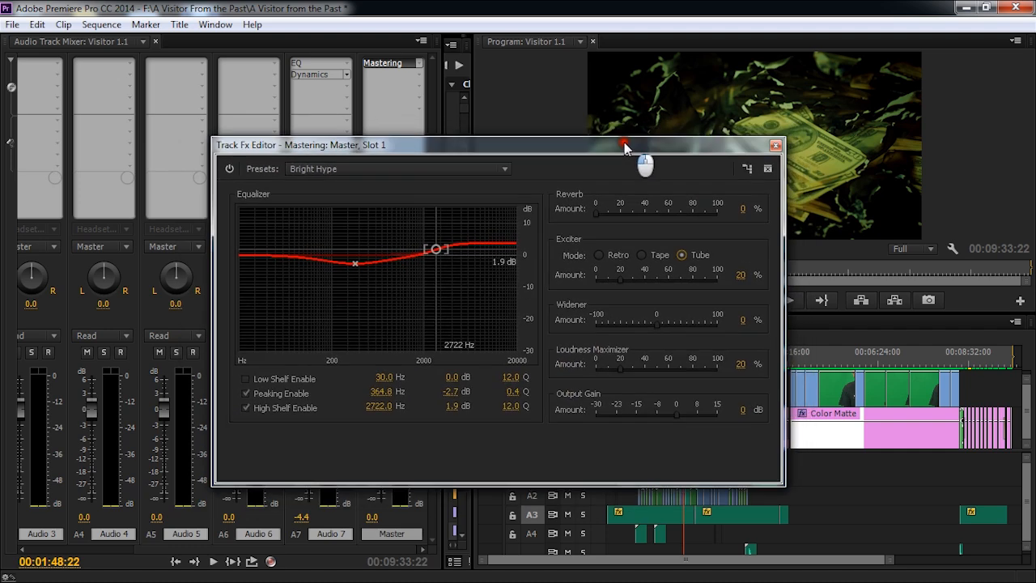
Step: Set the Mastering effect's Output Gain to -1 dB
{"action": "left_click_drag", "start_coordinate": [623, 144], "coordinate": [639, 168]}
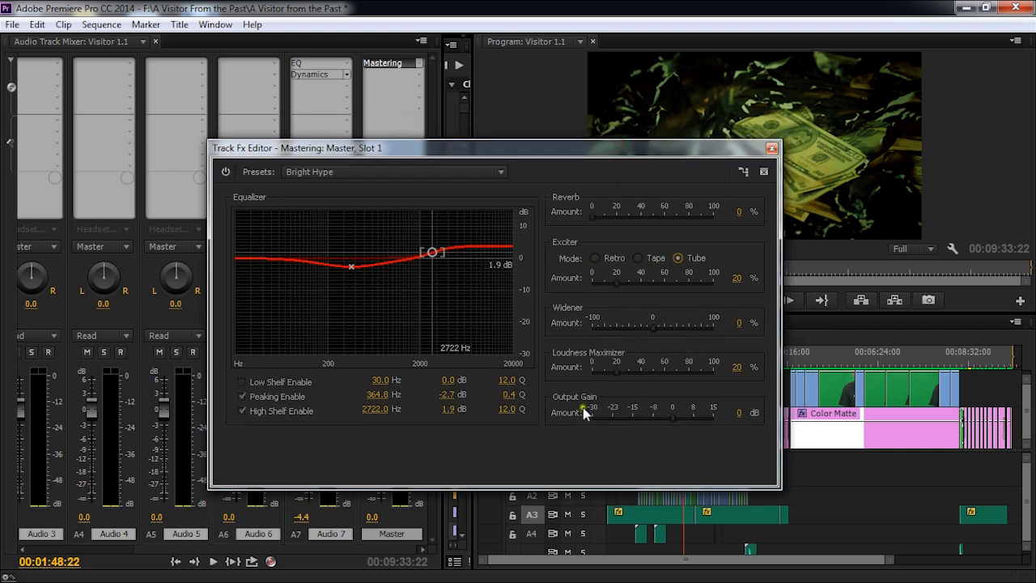
{"action": "mouse_move", "coordinate": [584, 434]}
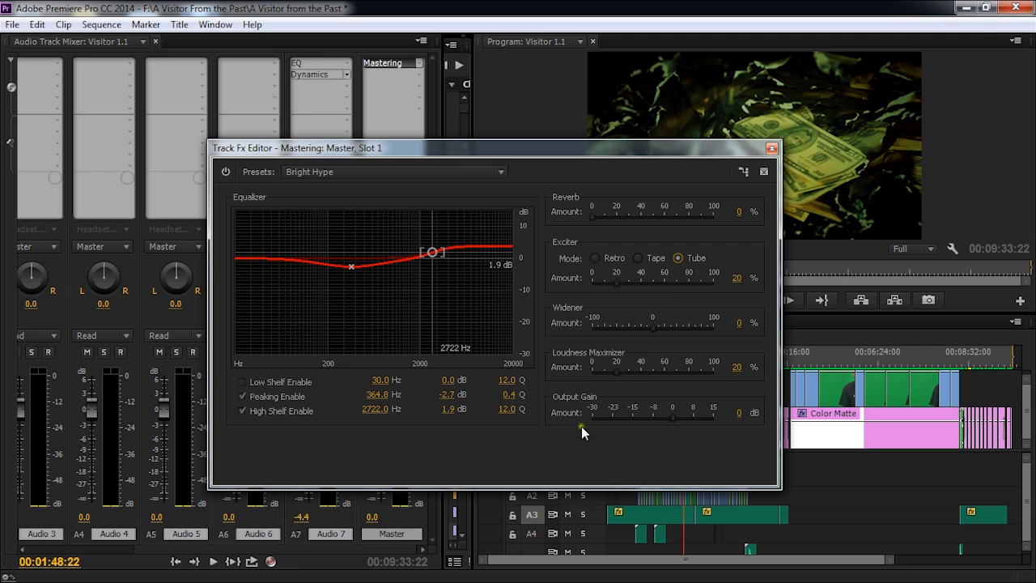
{"action": "mouse_move", "coordinate": [615, 376]}
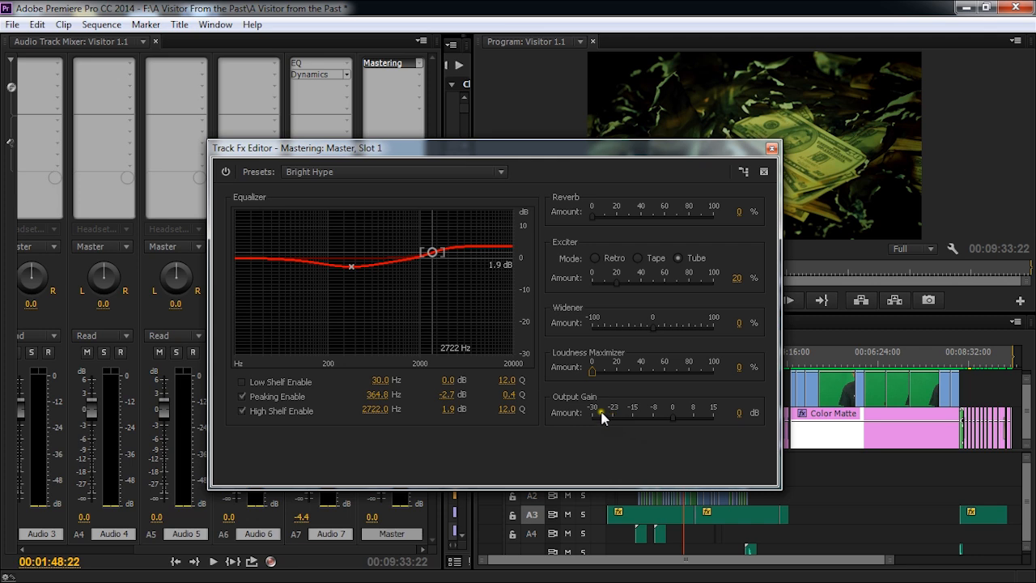
{"action": "mouse_move", "coordinate": [591, 375]}
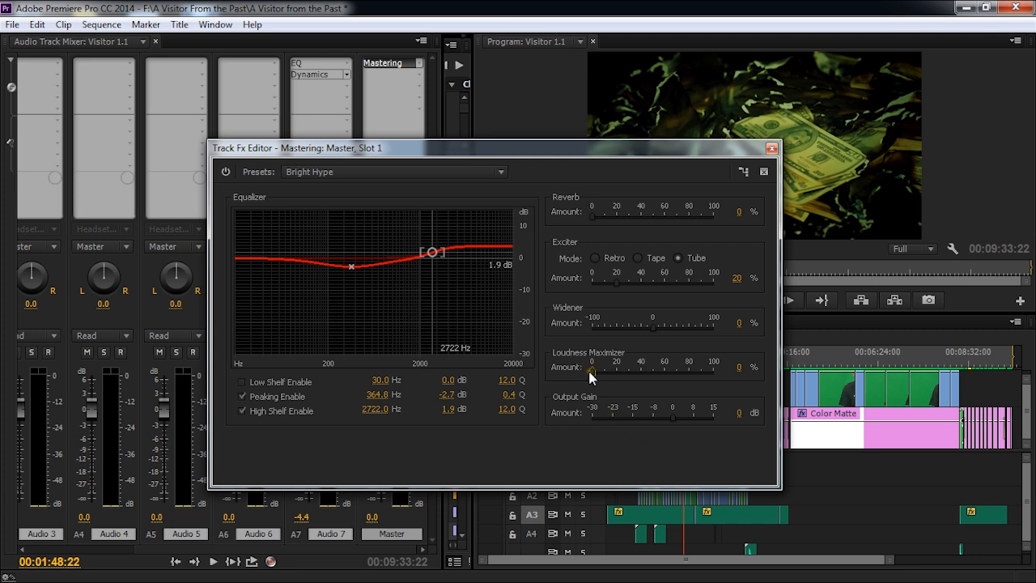
{"action": "left_click_drag", "start_coordinate": [593, 371], "coordinate": [614, 371]}
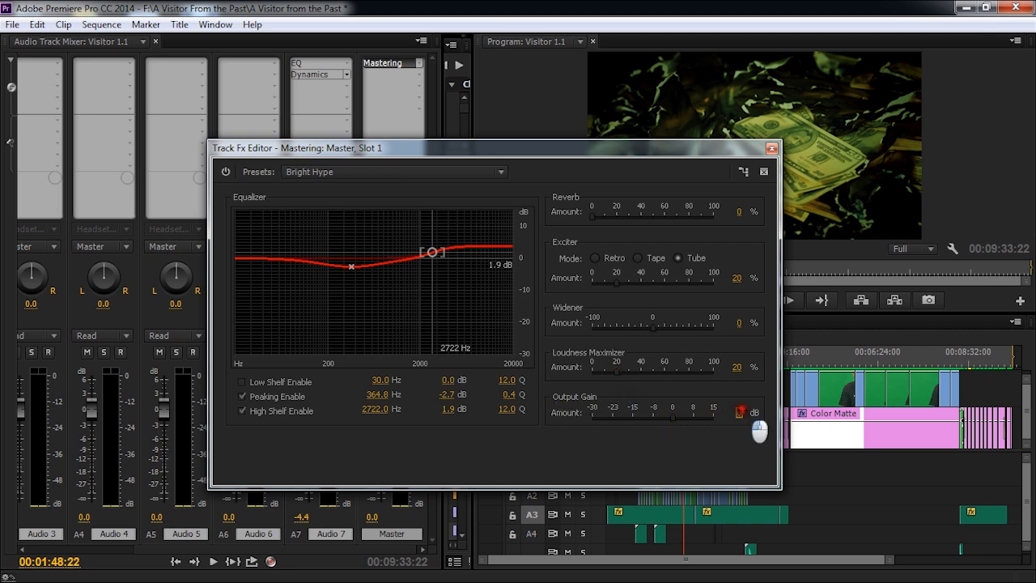
{"action": "left_click", "coordinate": [737, 415]}
{"action": "type", "text": "-1"}
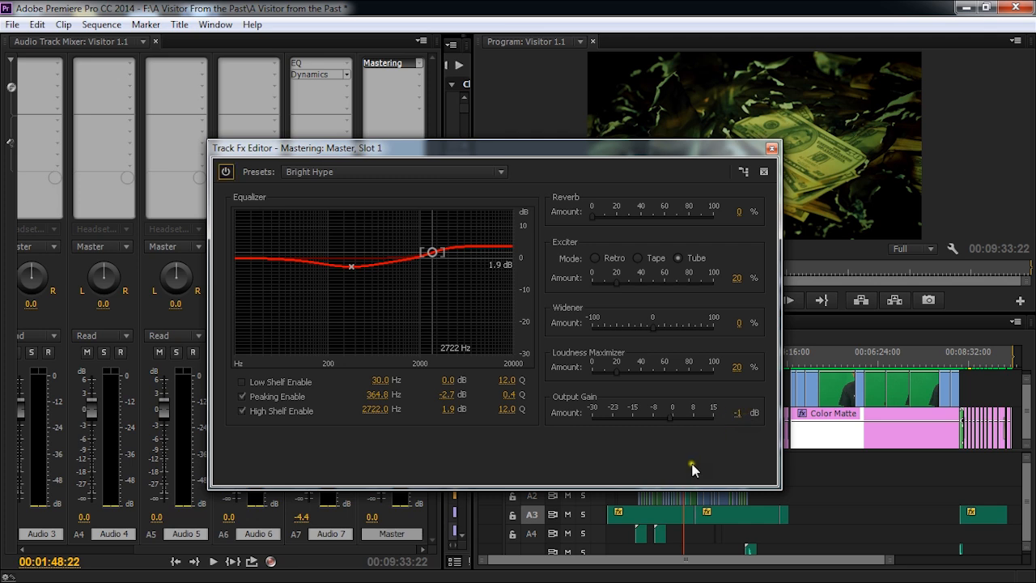
{"action": "mouse_move", "coordinate": [693, 461]}
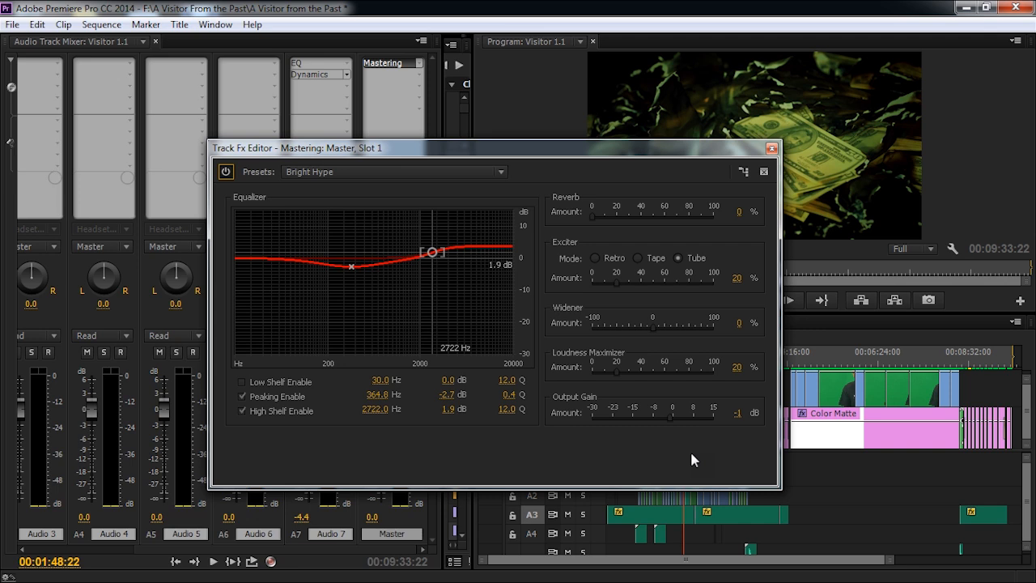
{"action": "mouse_move", "coordinate": [675, 454]}
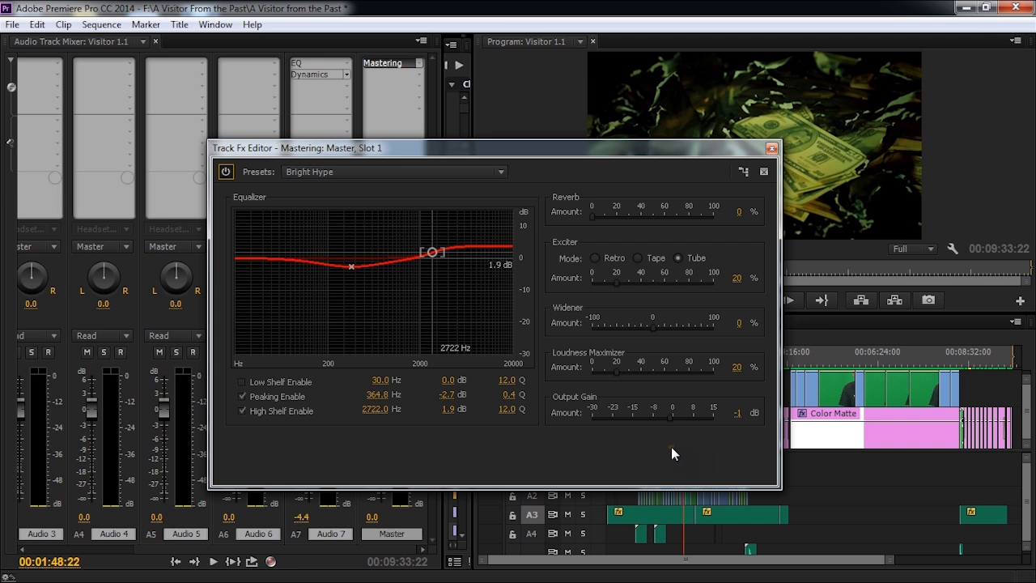
{"action": "mouse_move", "coordinate": [664, 445]}
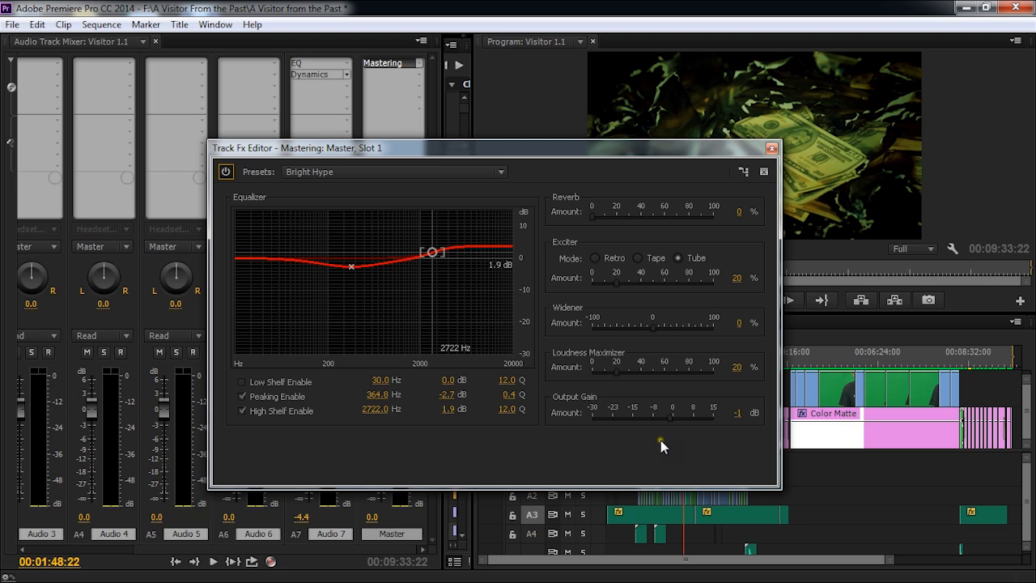
{"action": "mouse_move", "coordinate": [657, 138]}
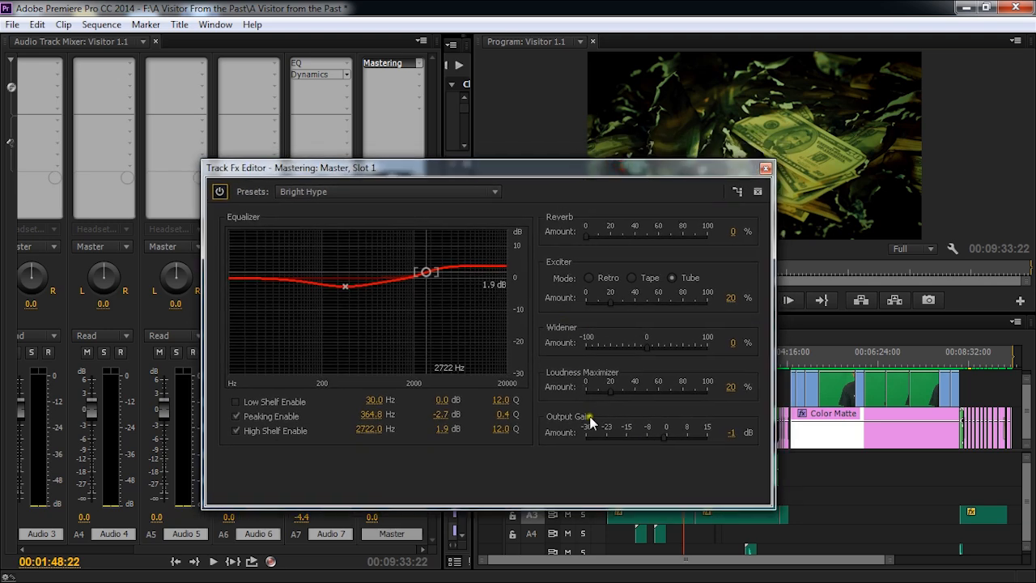
{"action": "mouse_move", "coordinate": [634, 480]}
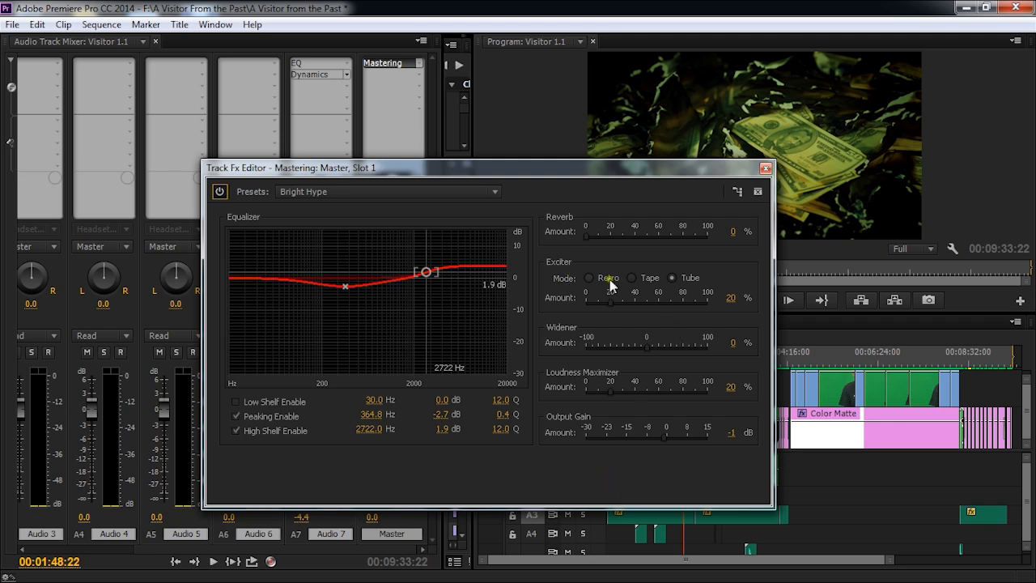
Step: Close the Track Fx Editor and play the sequence from near its start to hear the mastering
{"action": "left_click", "coordinate": [766, 167]}
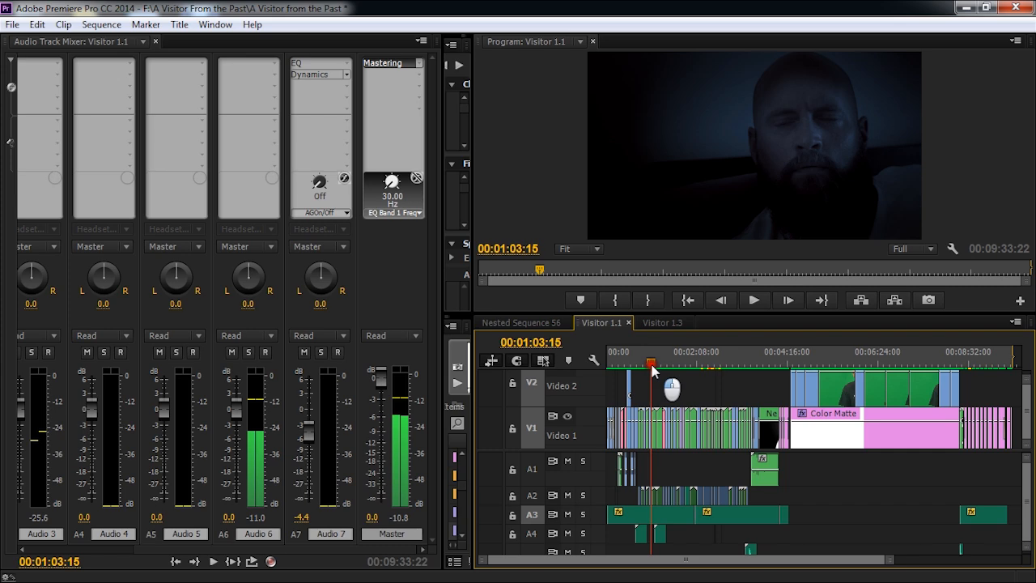
{"action": "left_click", "coordinate": [612, 351]}
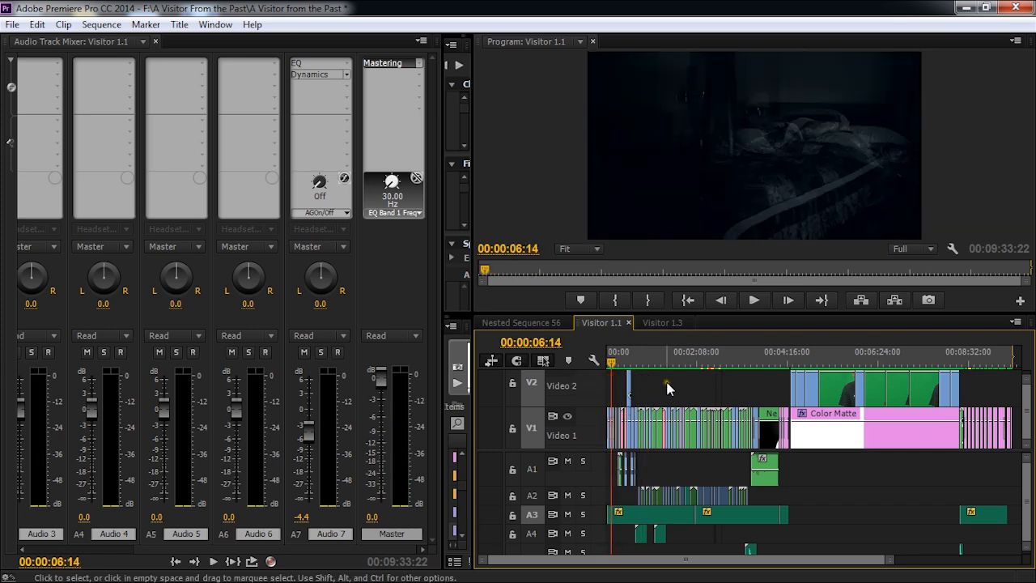
{"action": "mouse_move", "coordinate": [664, 396]}
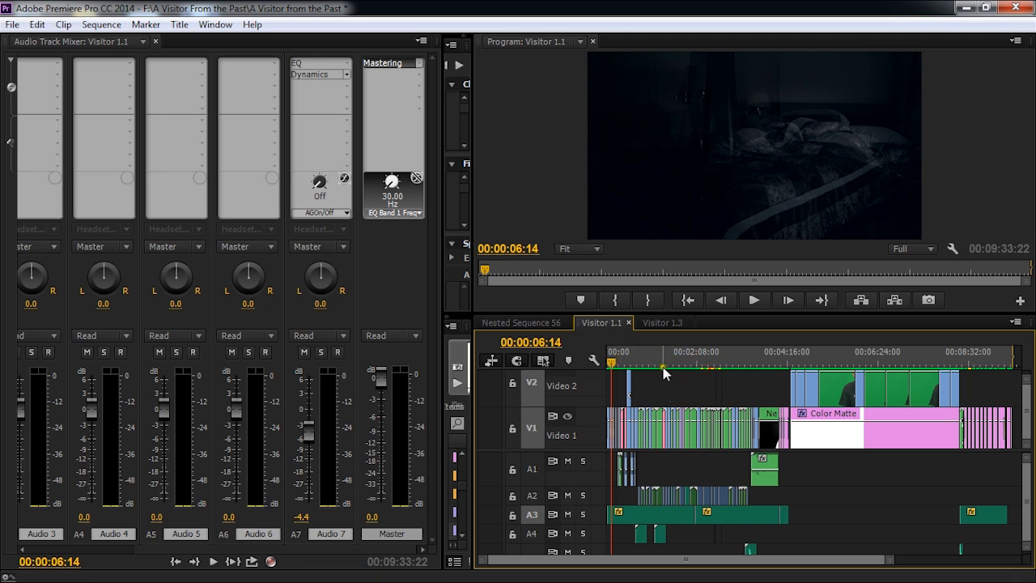
{"action": "mouse_move", "coordinate": [664, 362]}
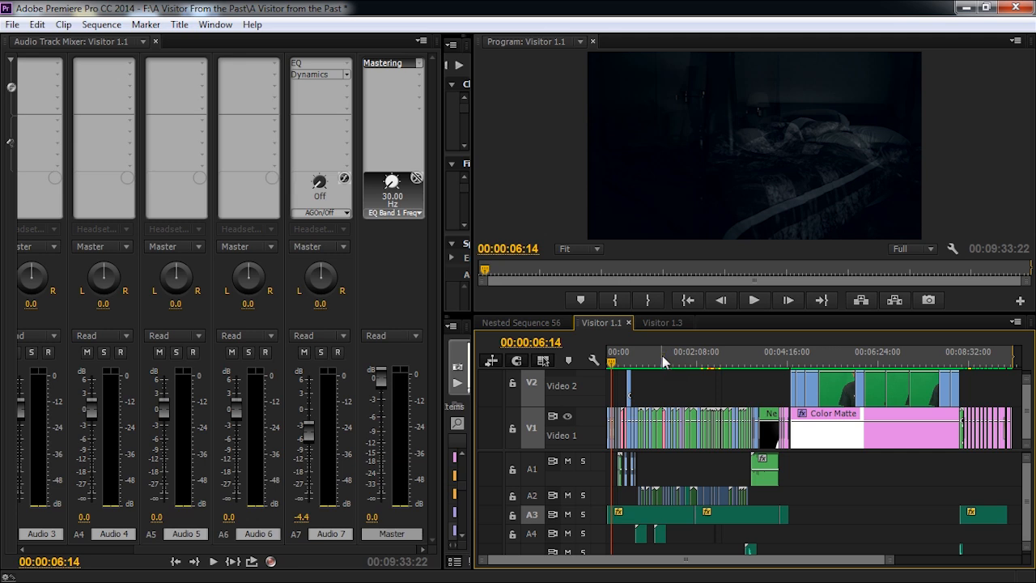
{"action": "left_click", "coordinate": [753, 299]}
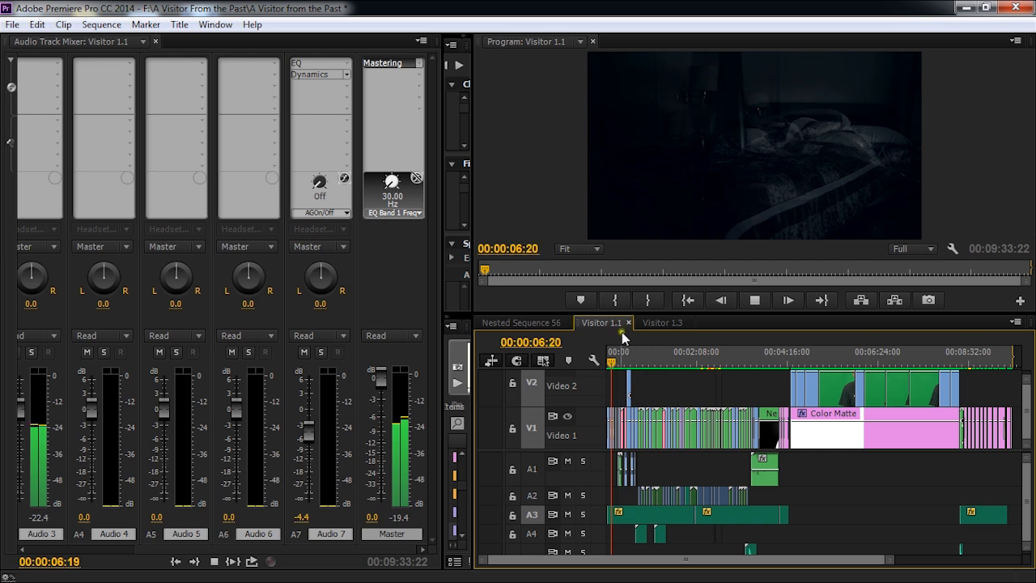
{"action": "left_click", "coordinate": [614, 351]}
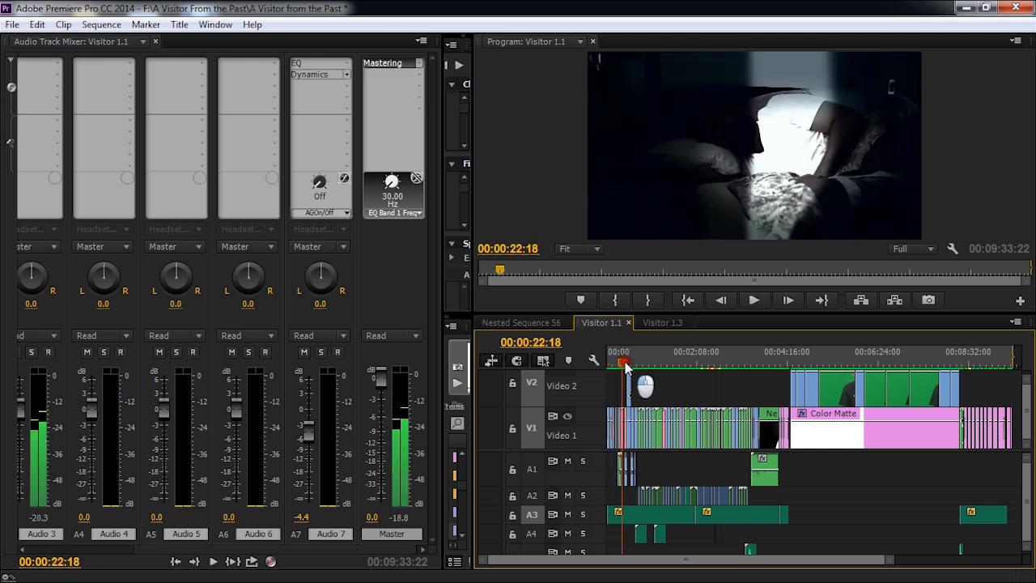
{"action": "left_click", "coordinate": [753, 300]}
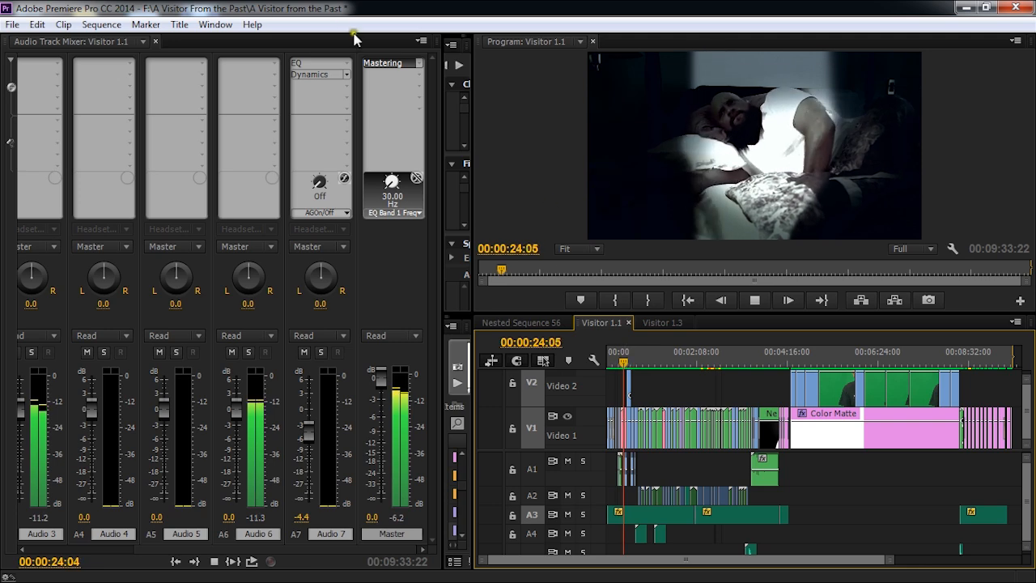
Step: Reopen Mastering during playback, lower the high shelf to 1.6 dB near 2727 Hz, bypass to compare, and close it
{"action": "double_click", "coordinate": [391, 63]}
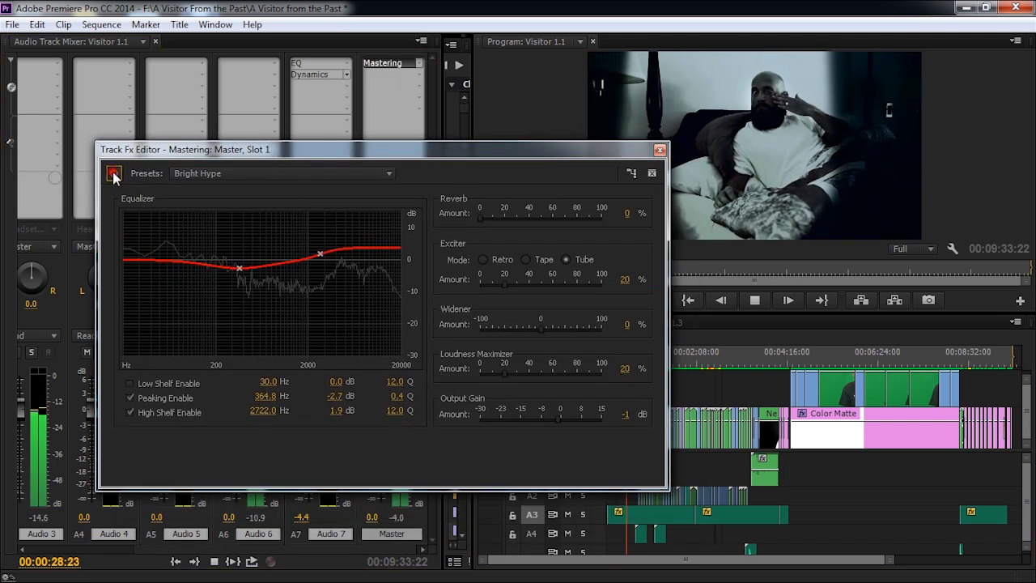
{"action": "mouse_move", "coordinate": [113, 173]}
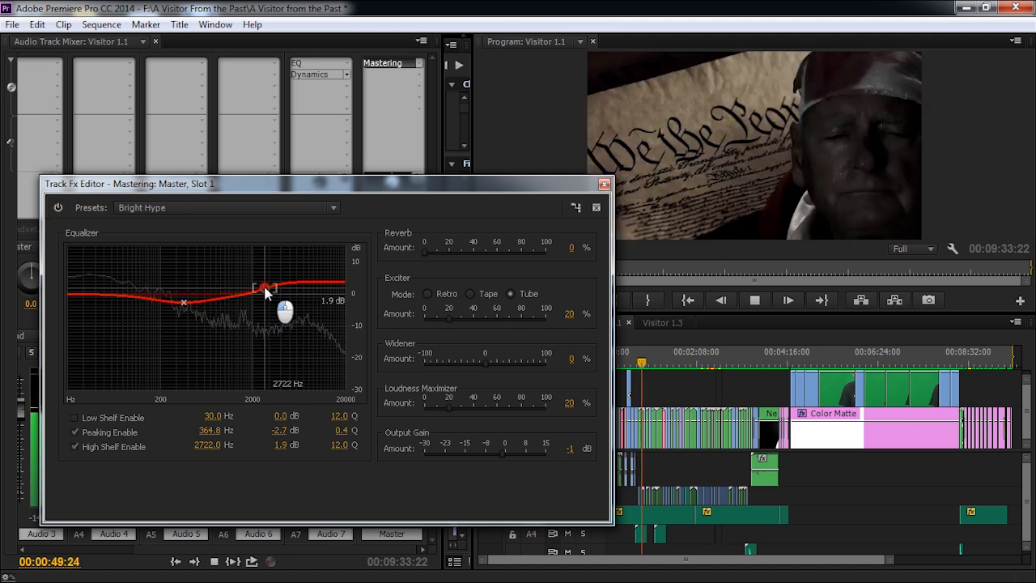
{"action": "left_click_drag", "start_coordinate": [266, 288], "coordinate": [265, 291]}
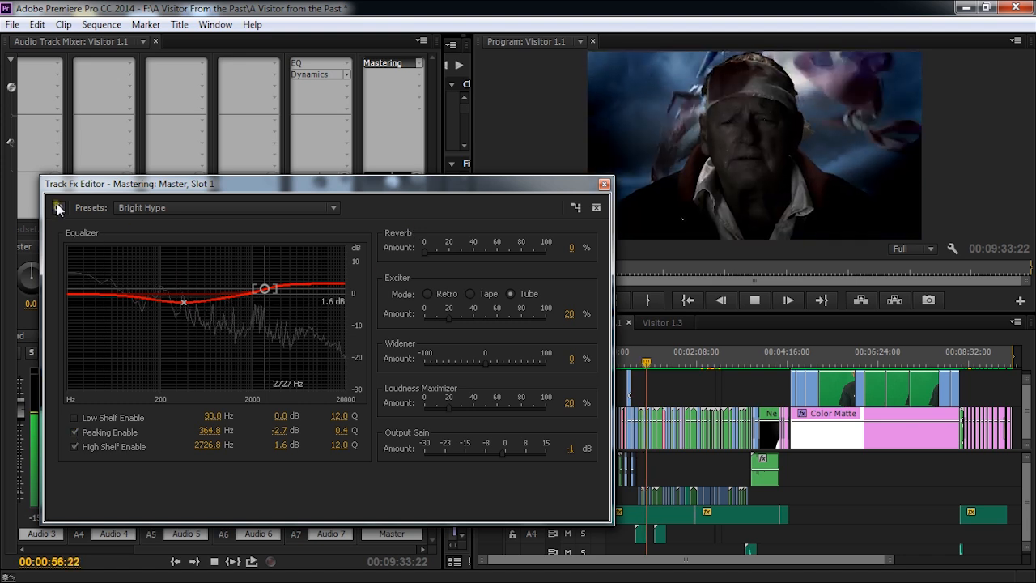
{"action": "left_click", "coordinate": [58, 207]}
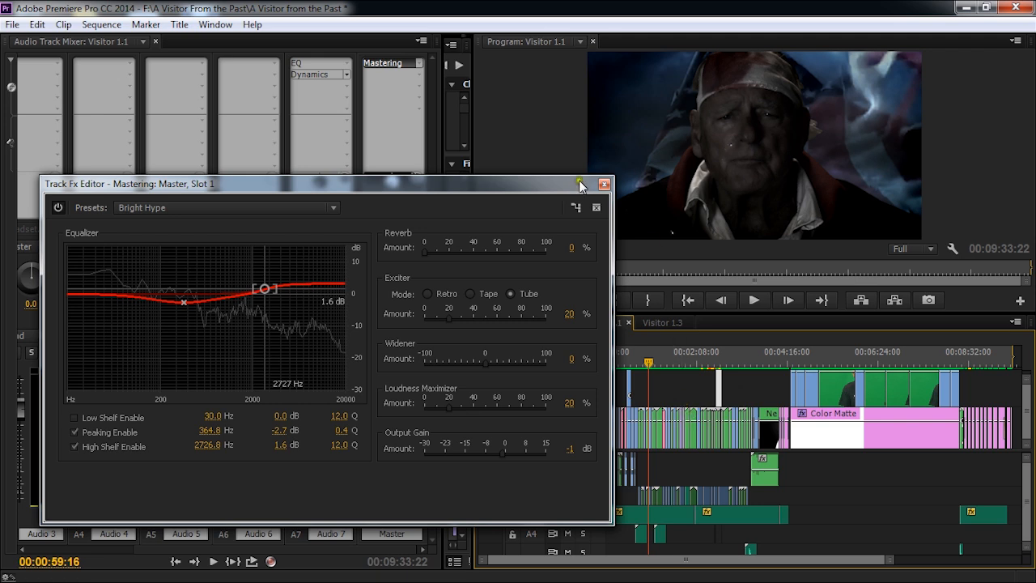
{"action": "left_click", "coordinate": [604, 185]}
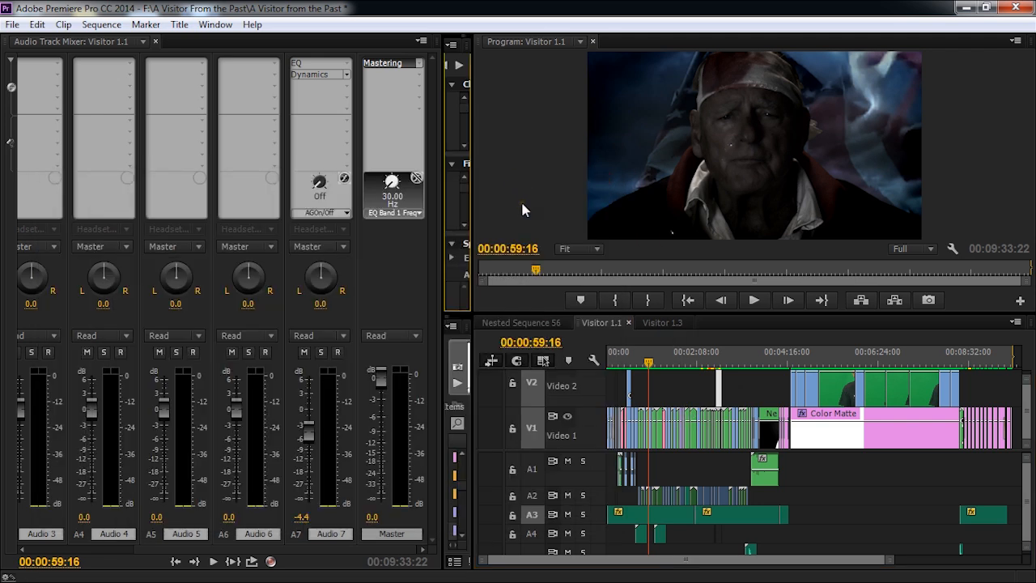